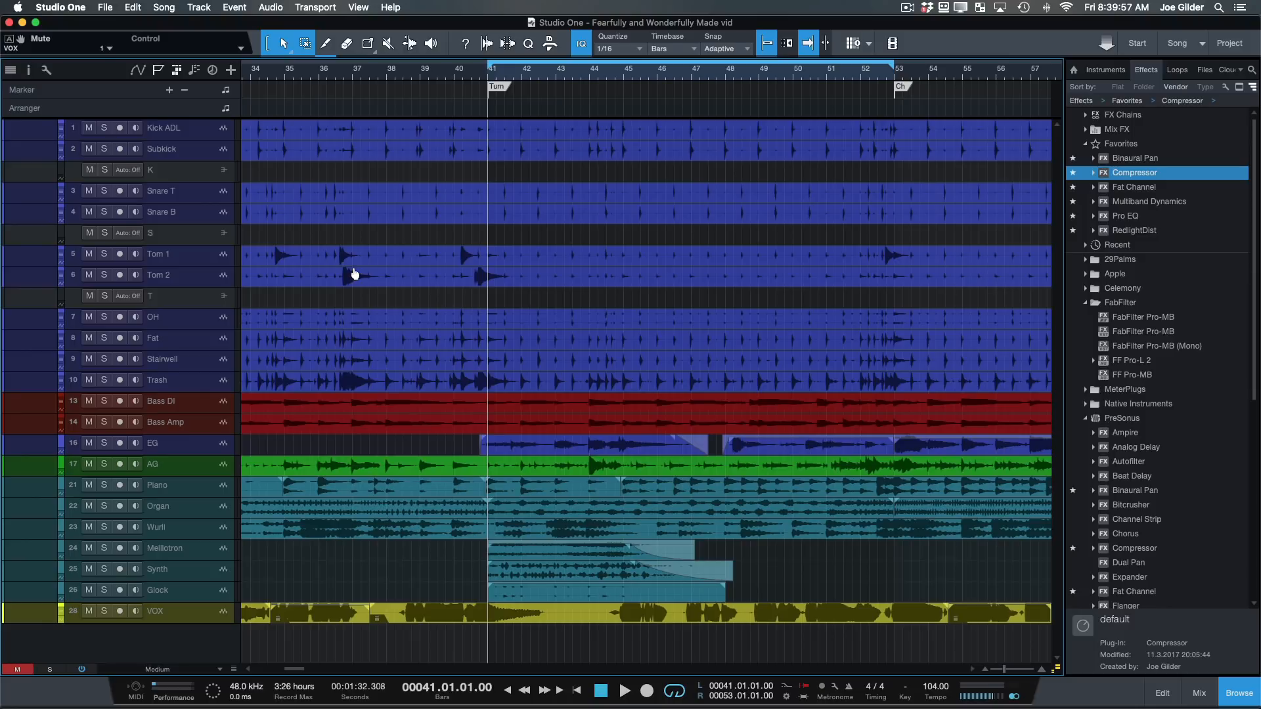
Step: Show the Console with channel strips for all tracks and the instrument and vocal buses
left_click(1198, 692)
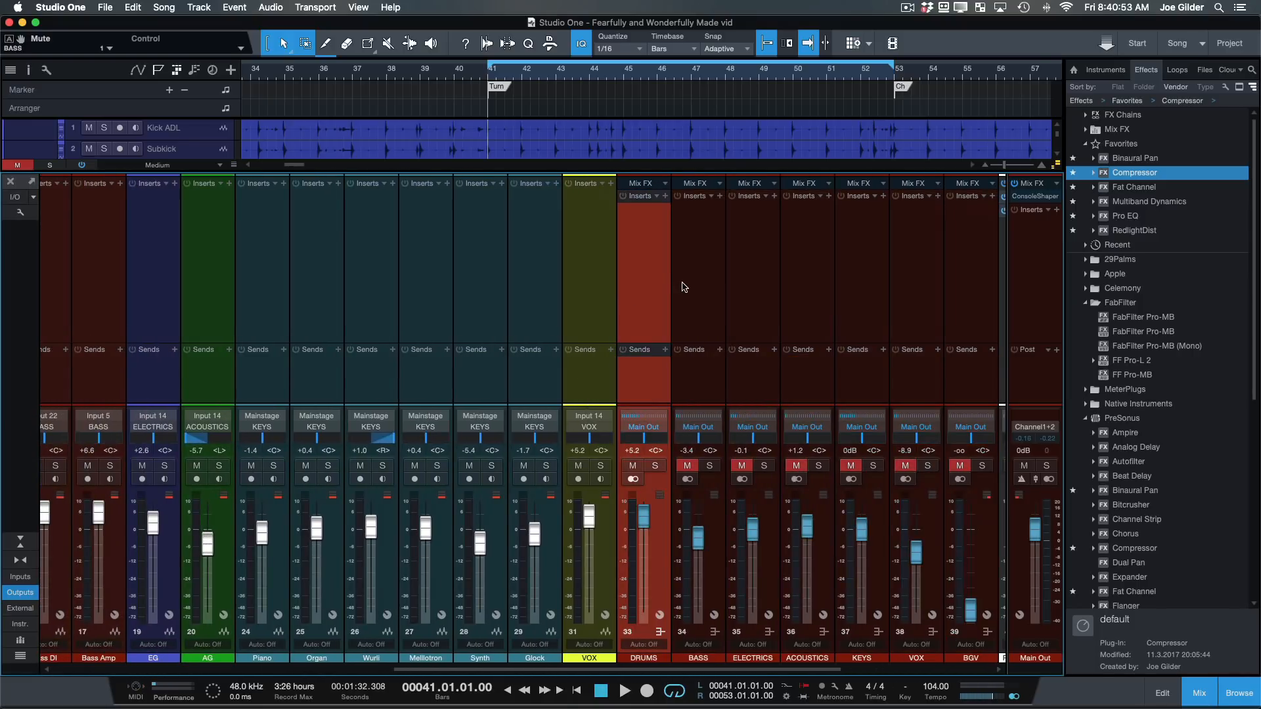
Step: Scroll the Console right to the bus and FX channels and grab Compressor from the Browser
scroll("right", 3)
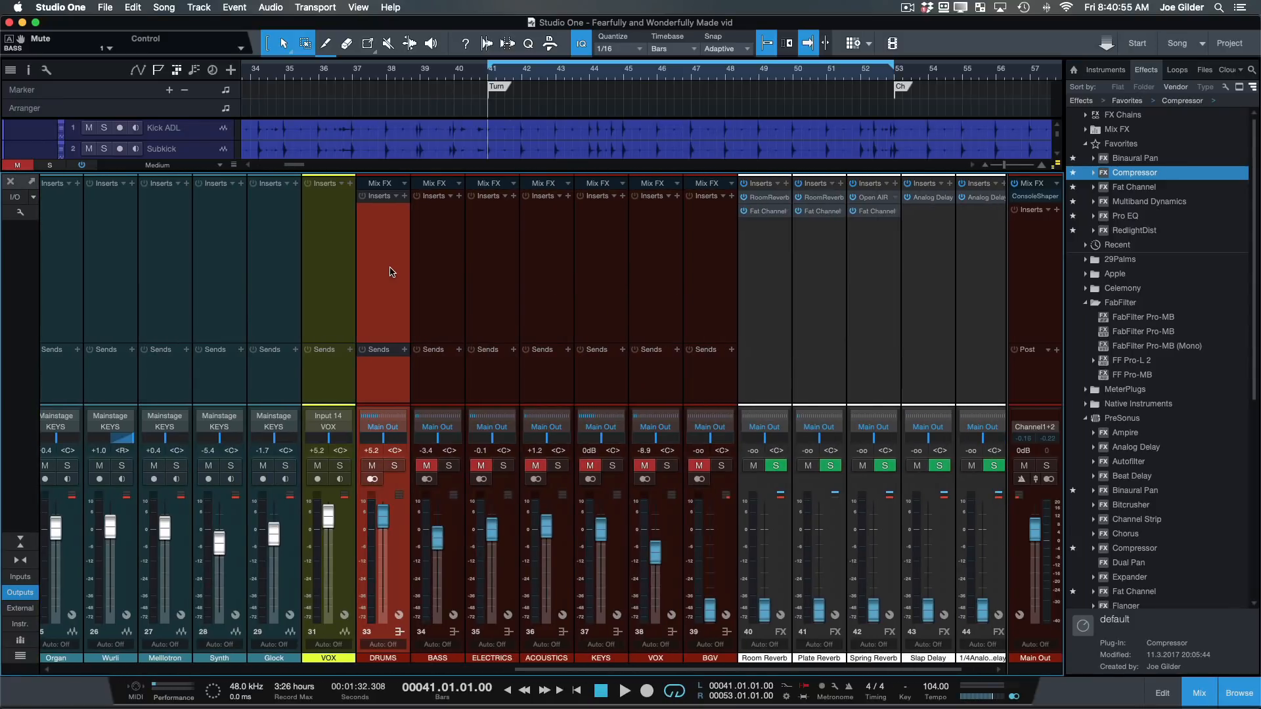
mouse_move(384, 291)
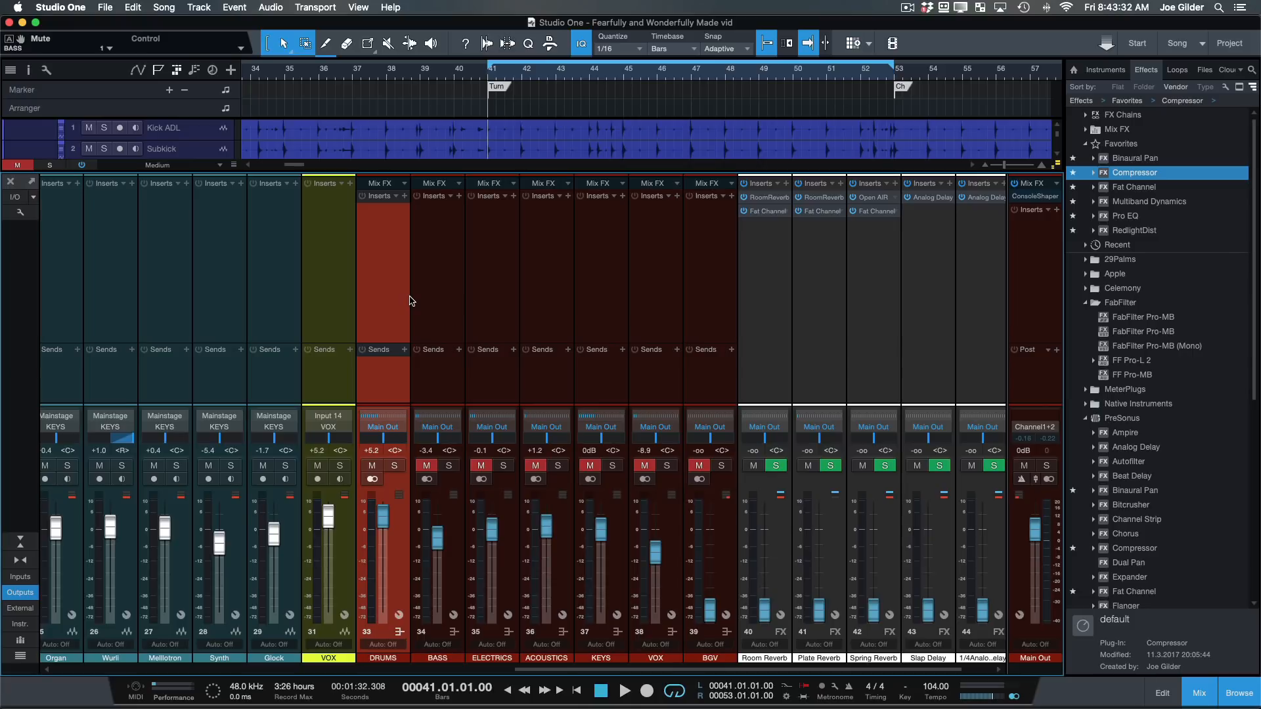
mouse_move(909, 228)
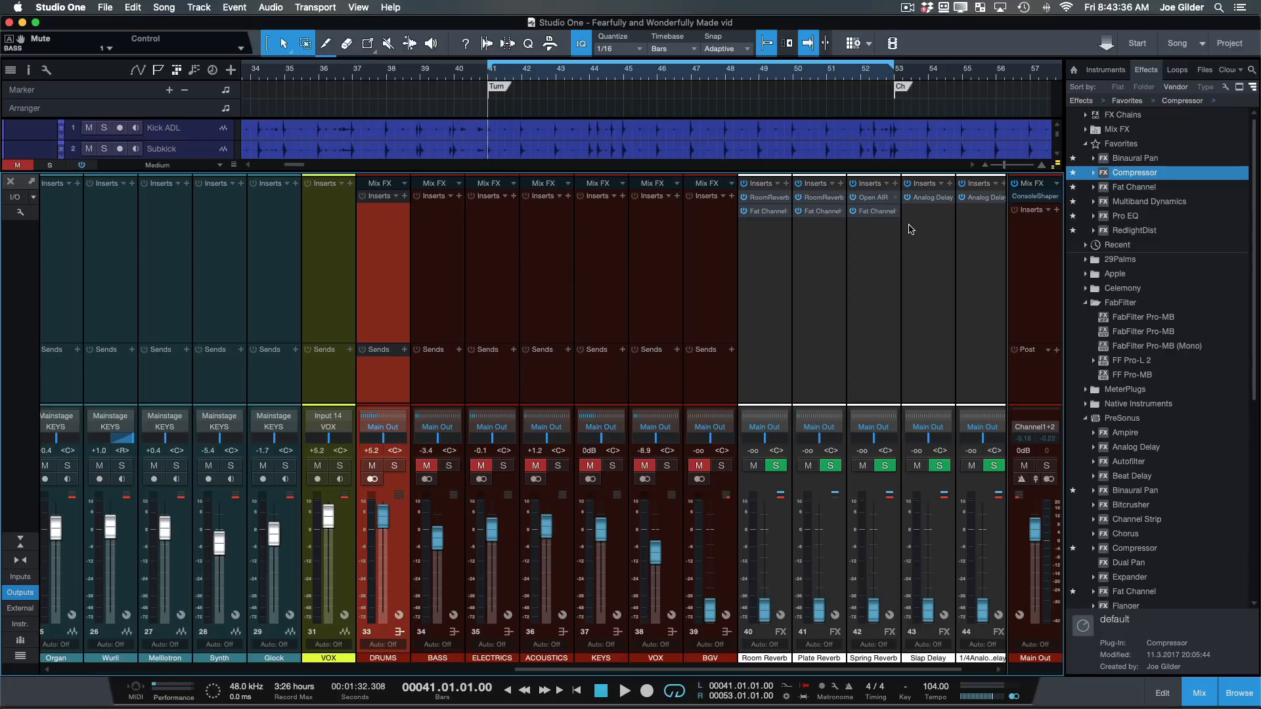
mouse_move(724, 271)
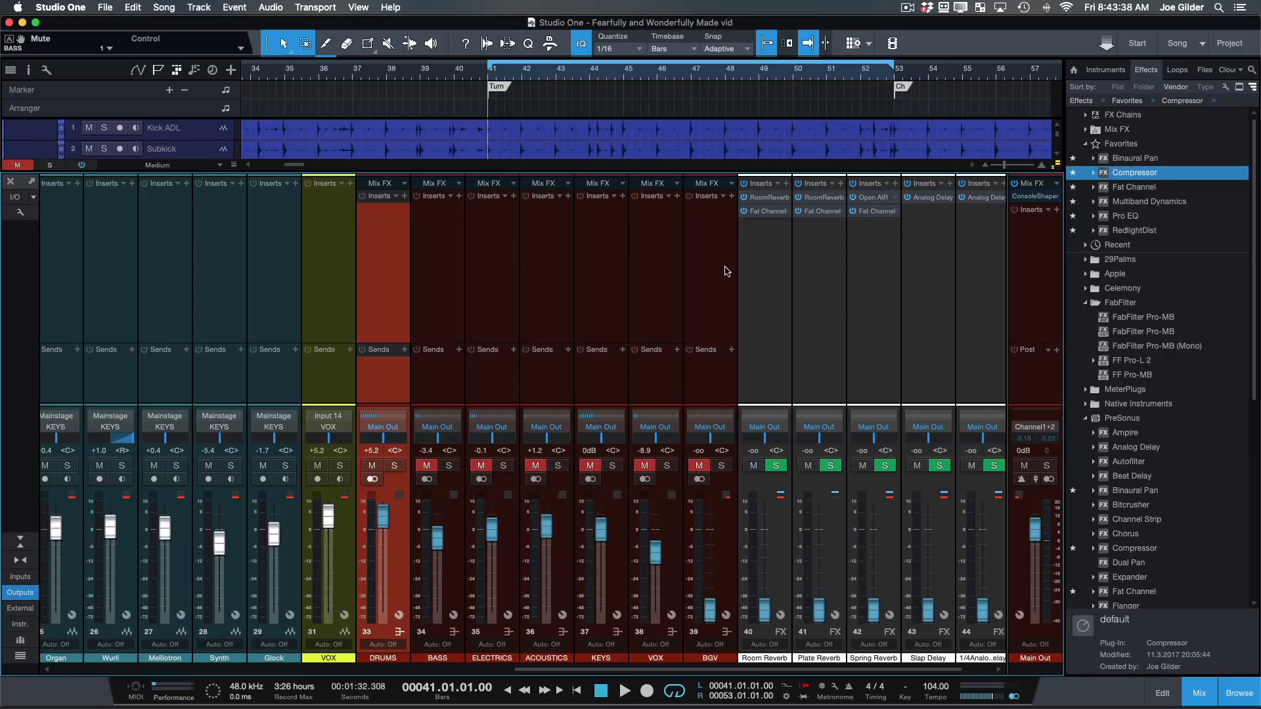
mouse_move(620, 287)
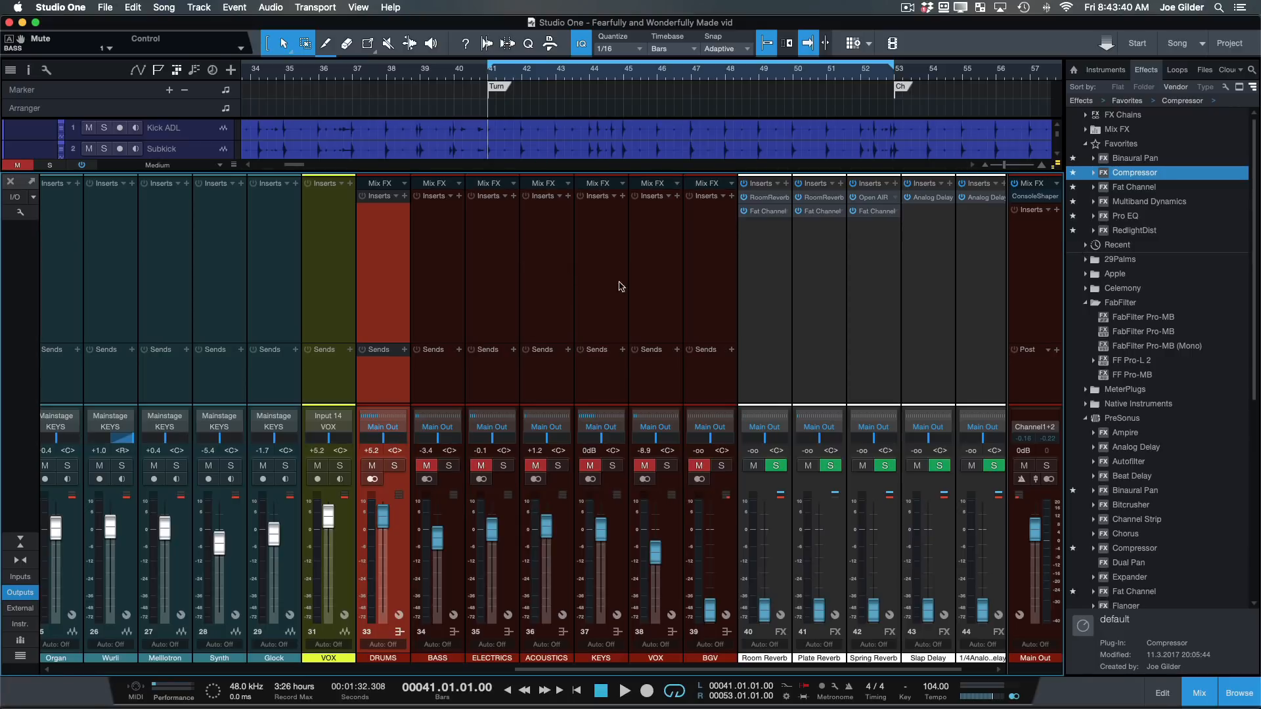
left_click(625, 689)
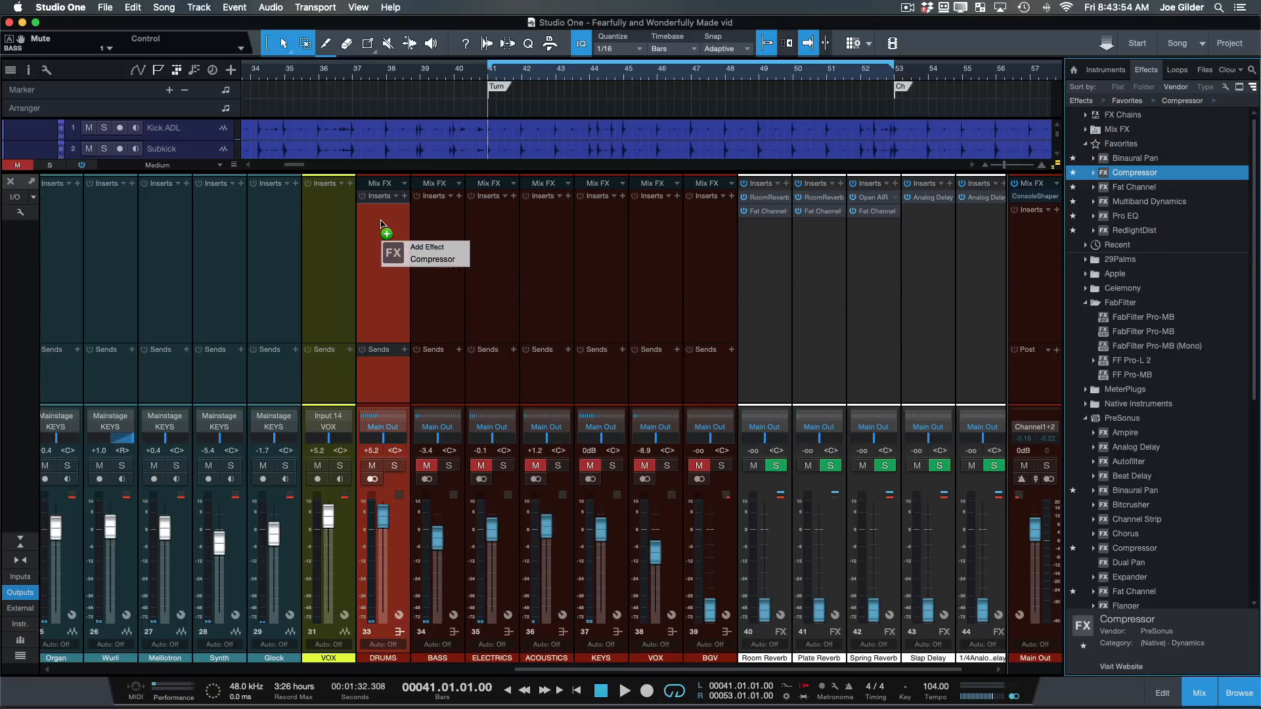
Step: Insert a heavy Compressor on the DRUMS bus and add Pro EQ after it
left_click(432, 259)
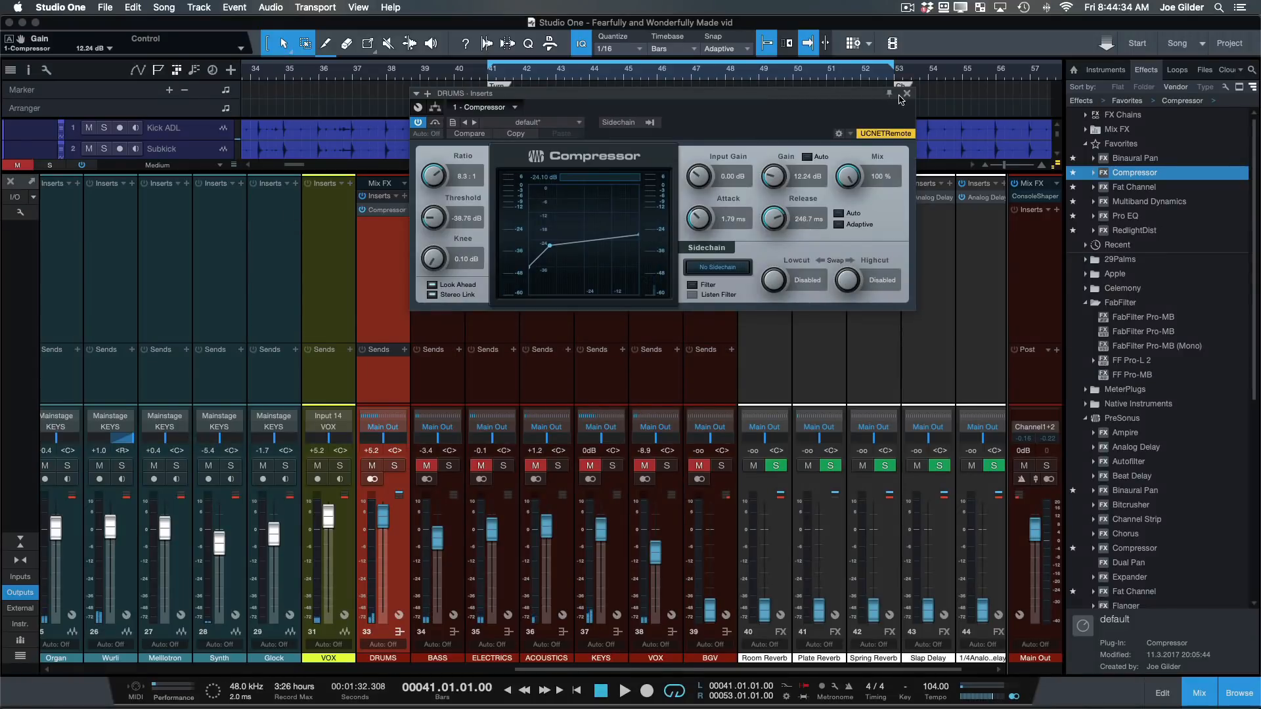
left_click(906, 92)
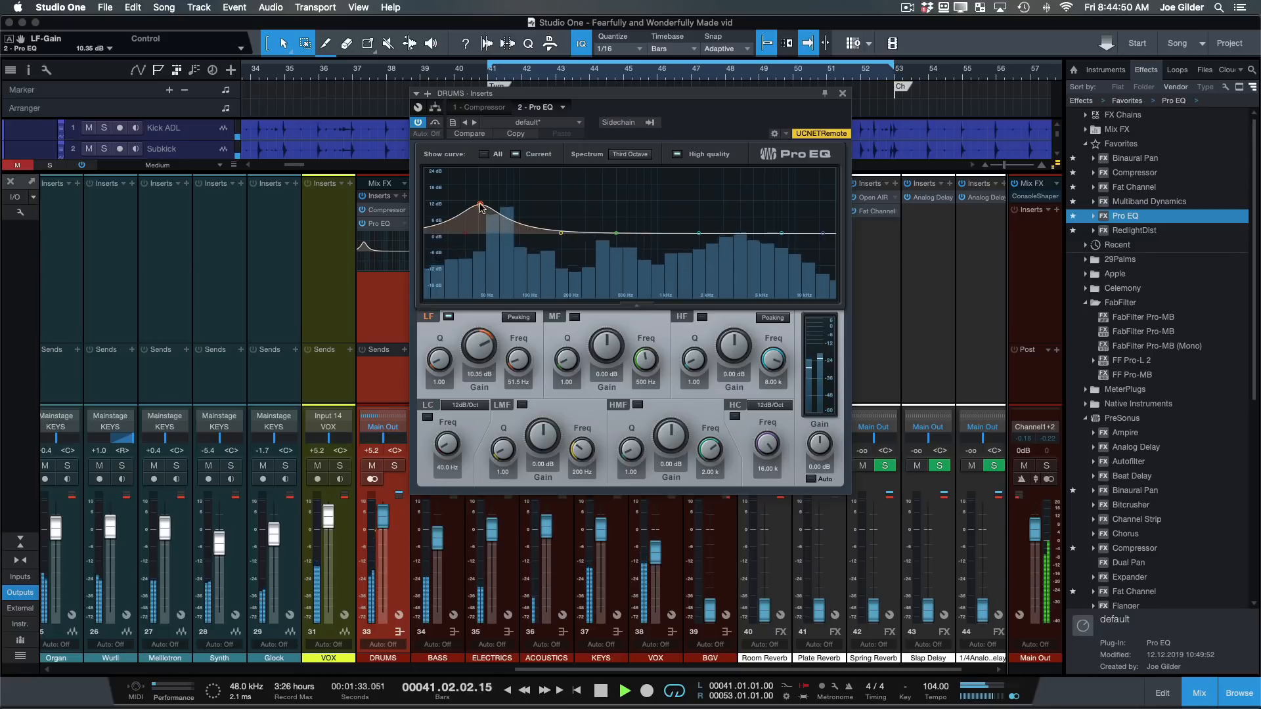
Step: Boost the drums LF band to about 17 dB, enable auto gain, and close the EQ
left_click_drag(481, 210, 480, 203)
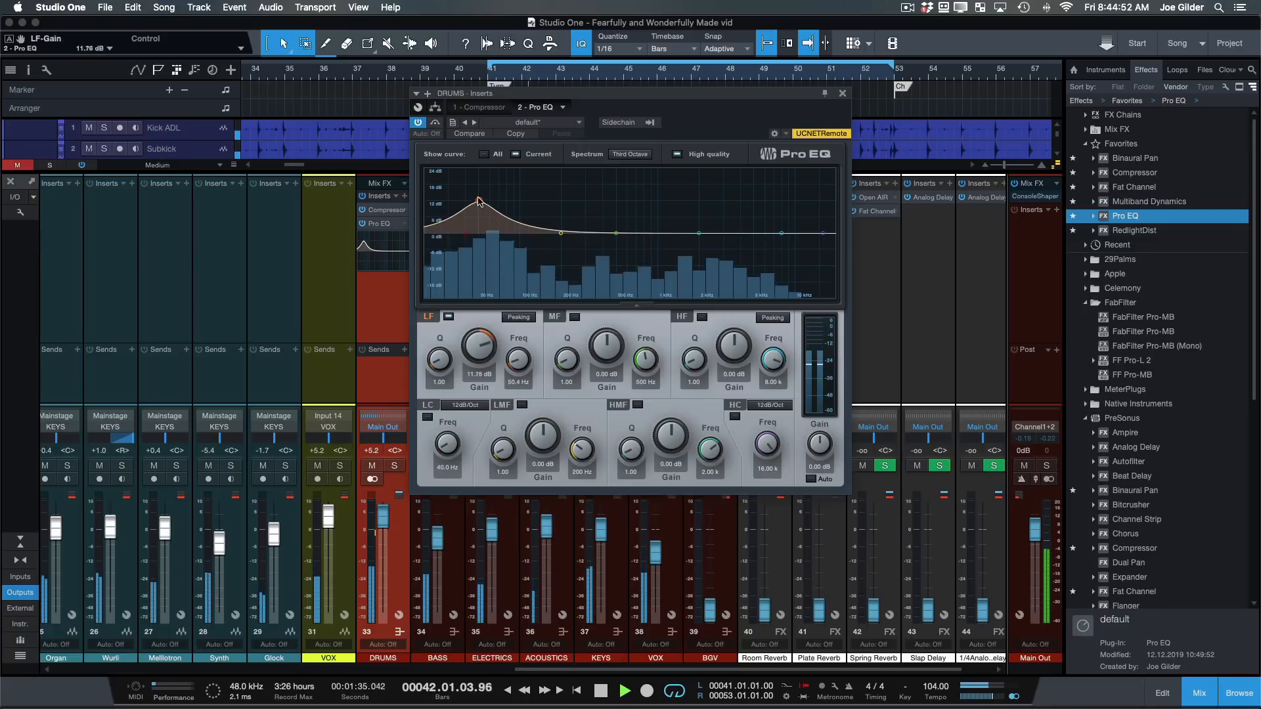
left_click_drag(478, 201, 473, 194)
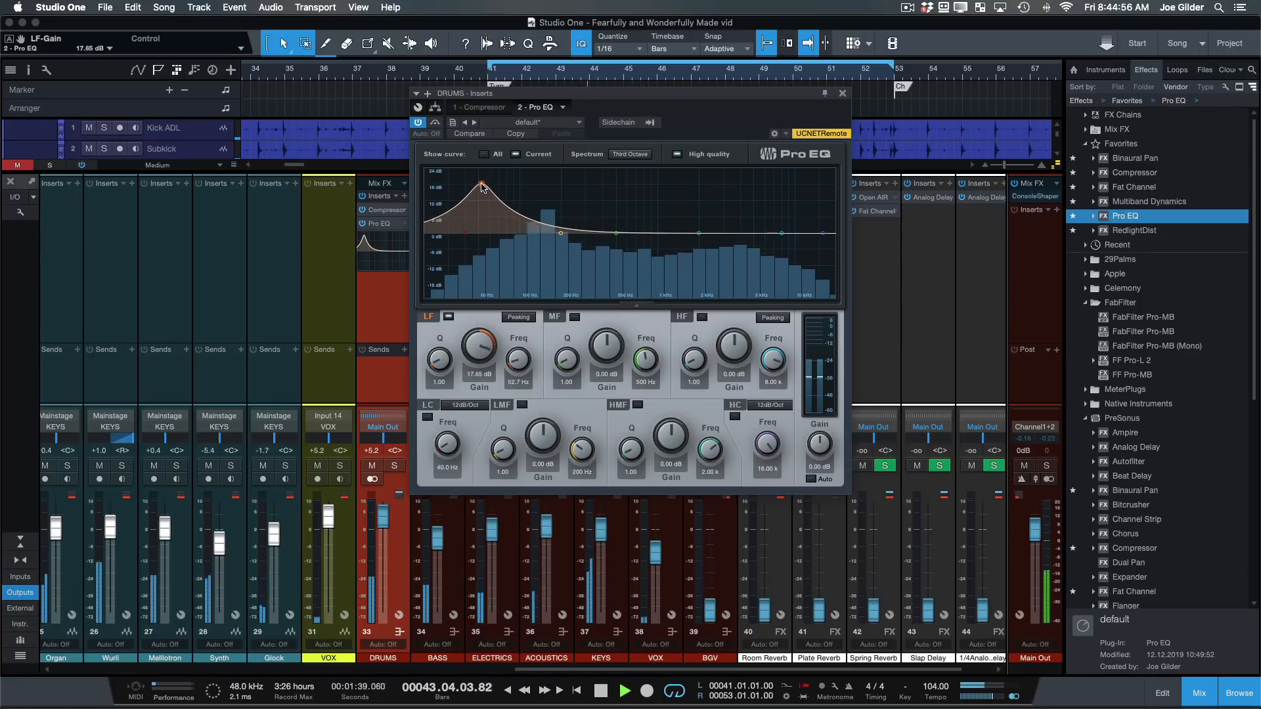
left_click_drag(481, 183, 480, 187)
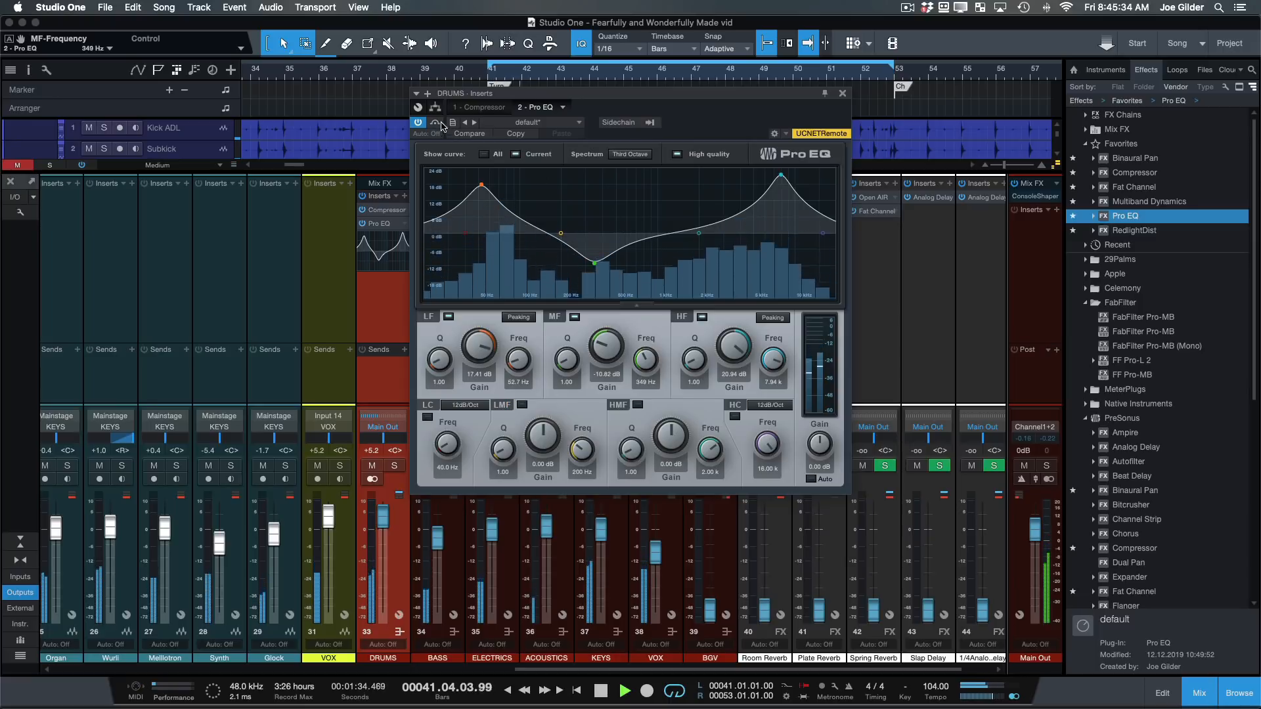
left_click(417, 122)
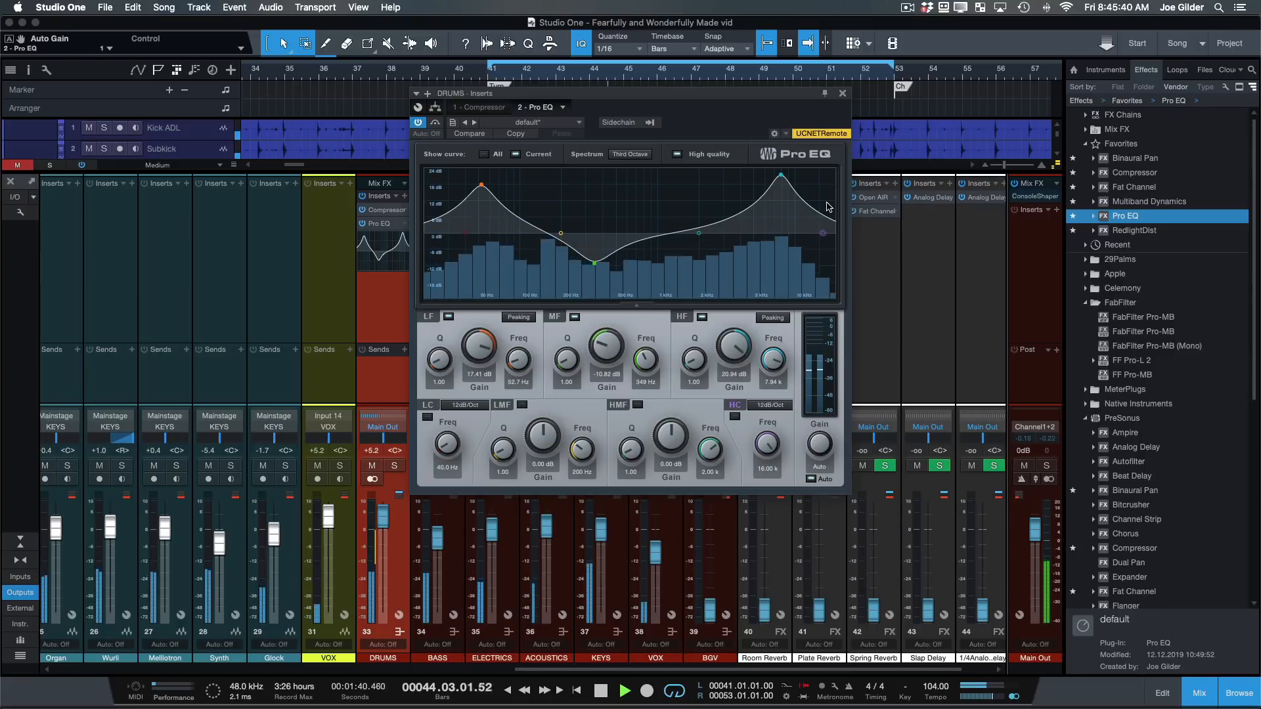
left_click(842, 94)
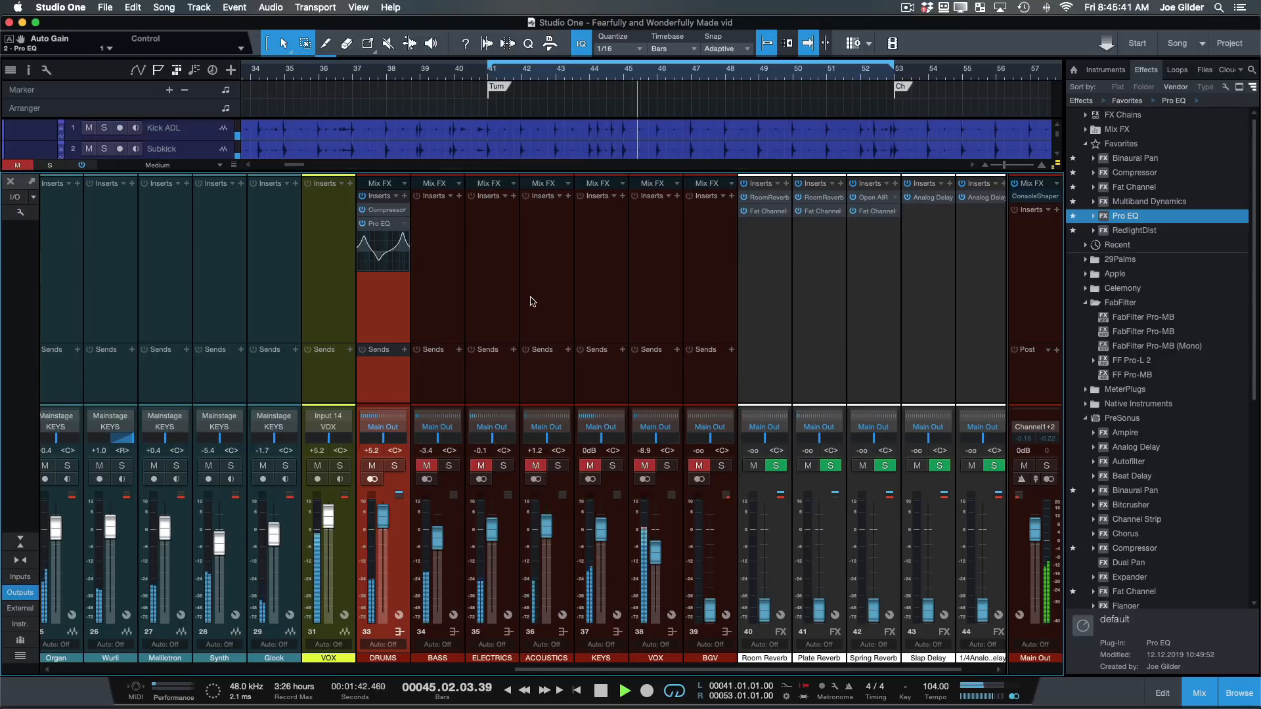
Step: Select the BASS channel in the mixer and solo it during playback
left_click(599, 691)
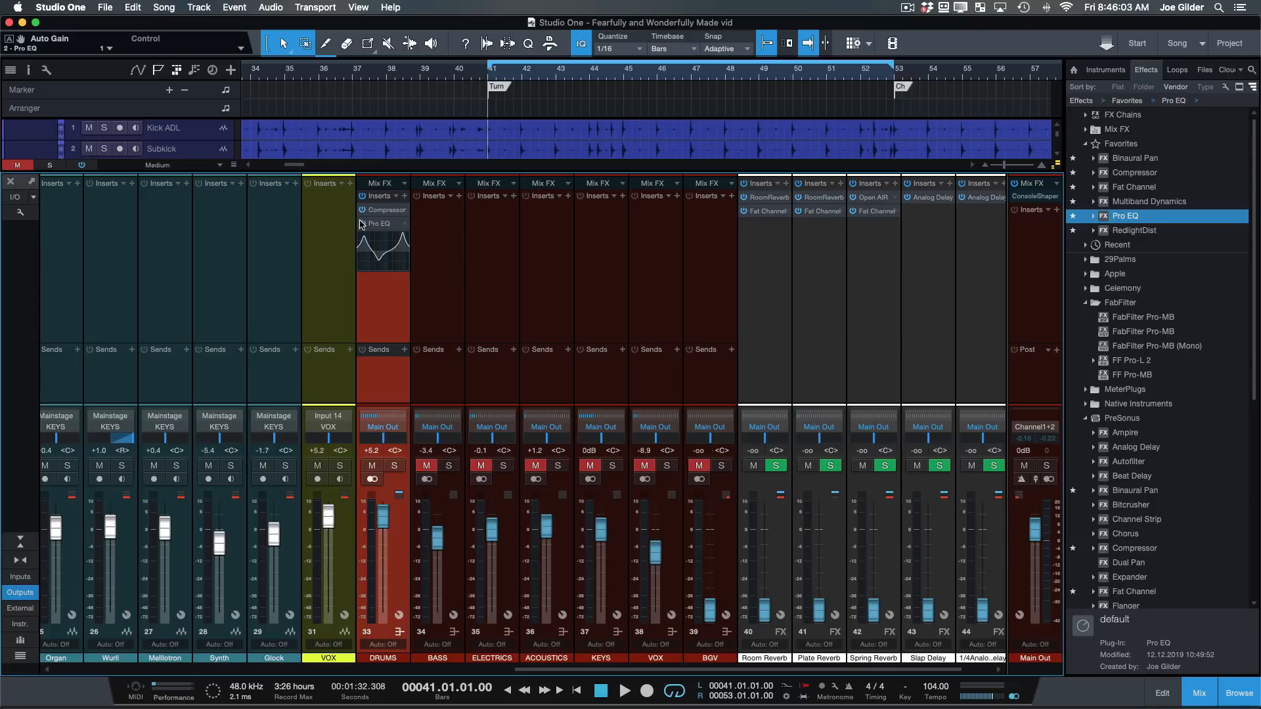
left_click(382, 223)
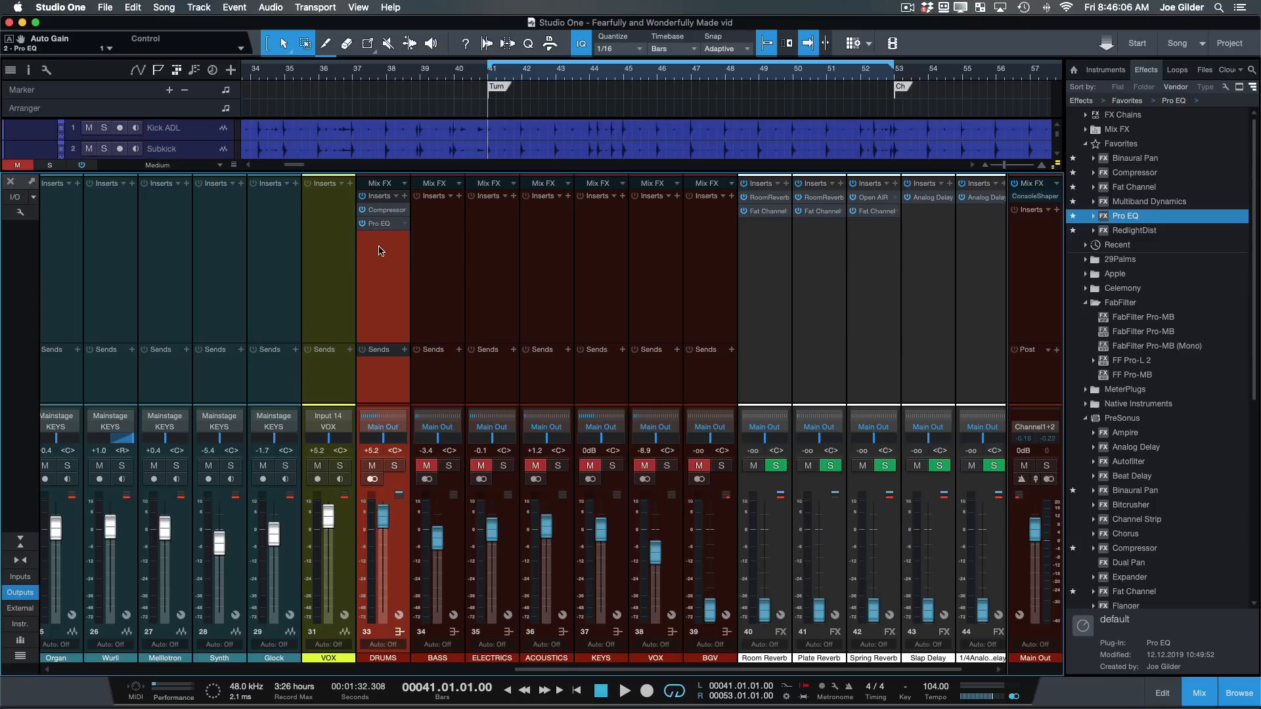
mouse_move(386, 210)
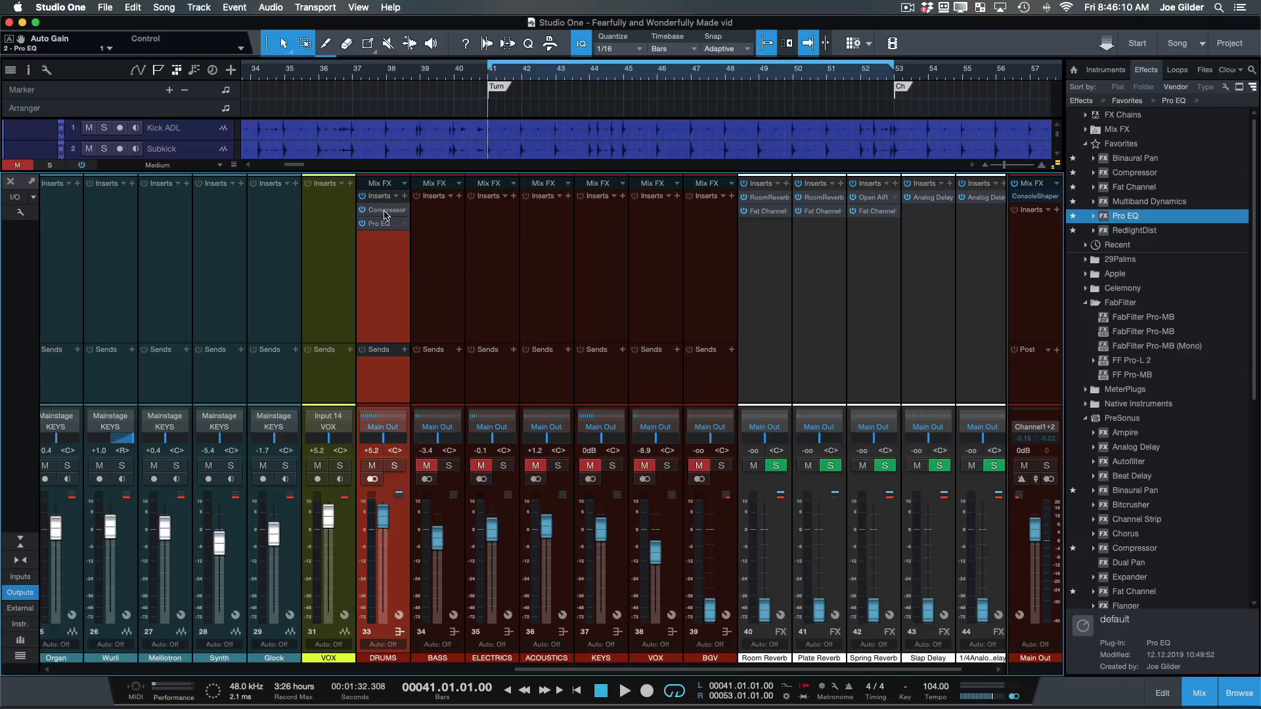
mouse_move(385, 246)
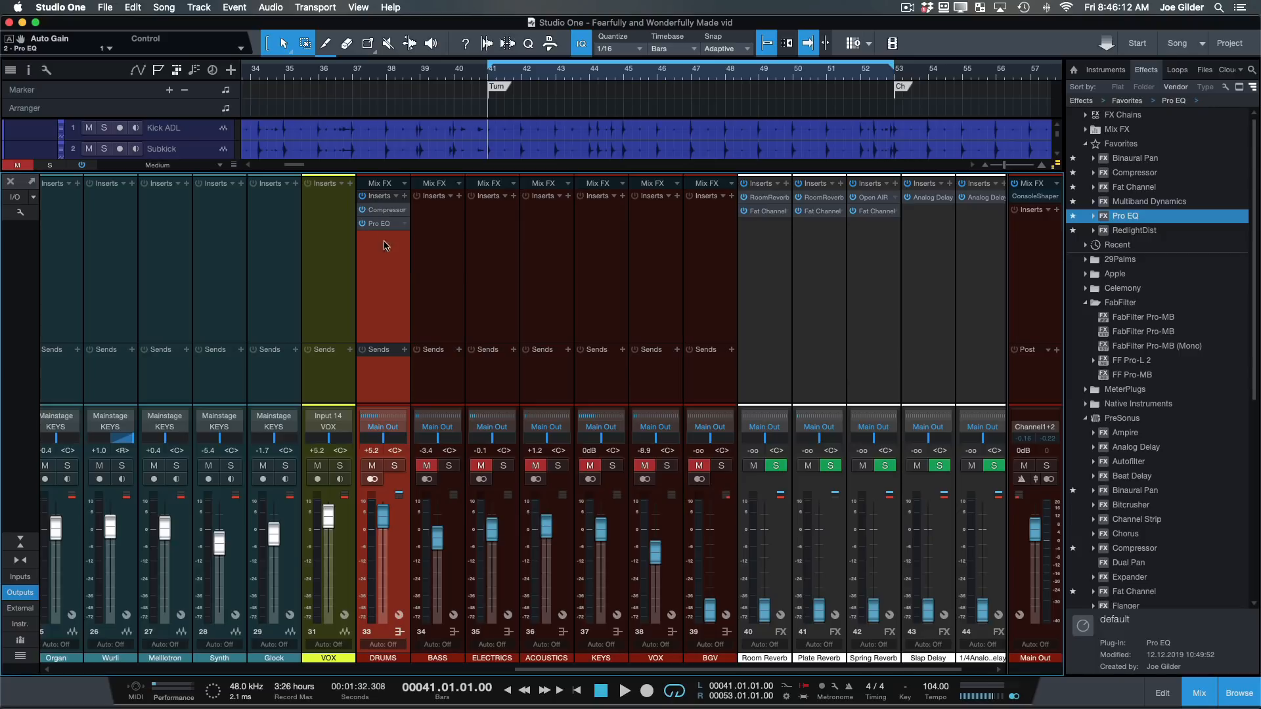
mouse_move(427, 277)
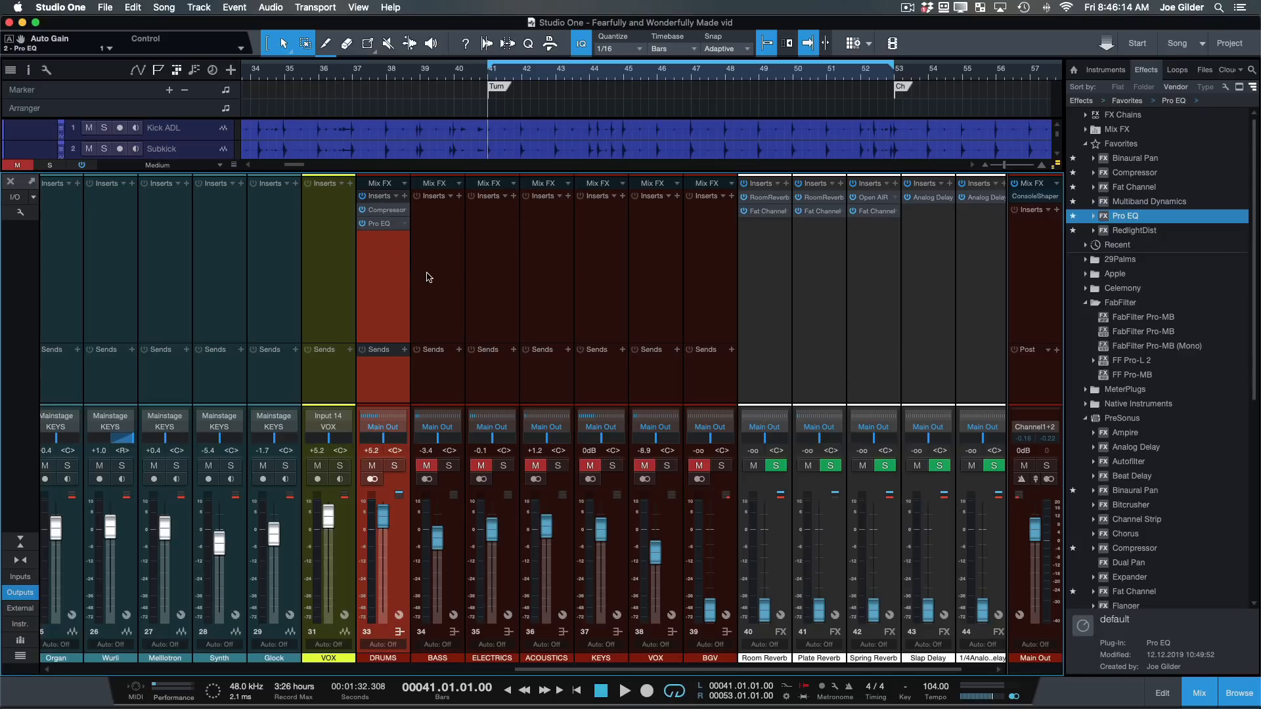
mouse_move(382, 289)
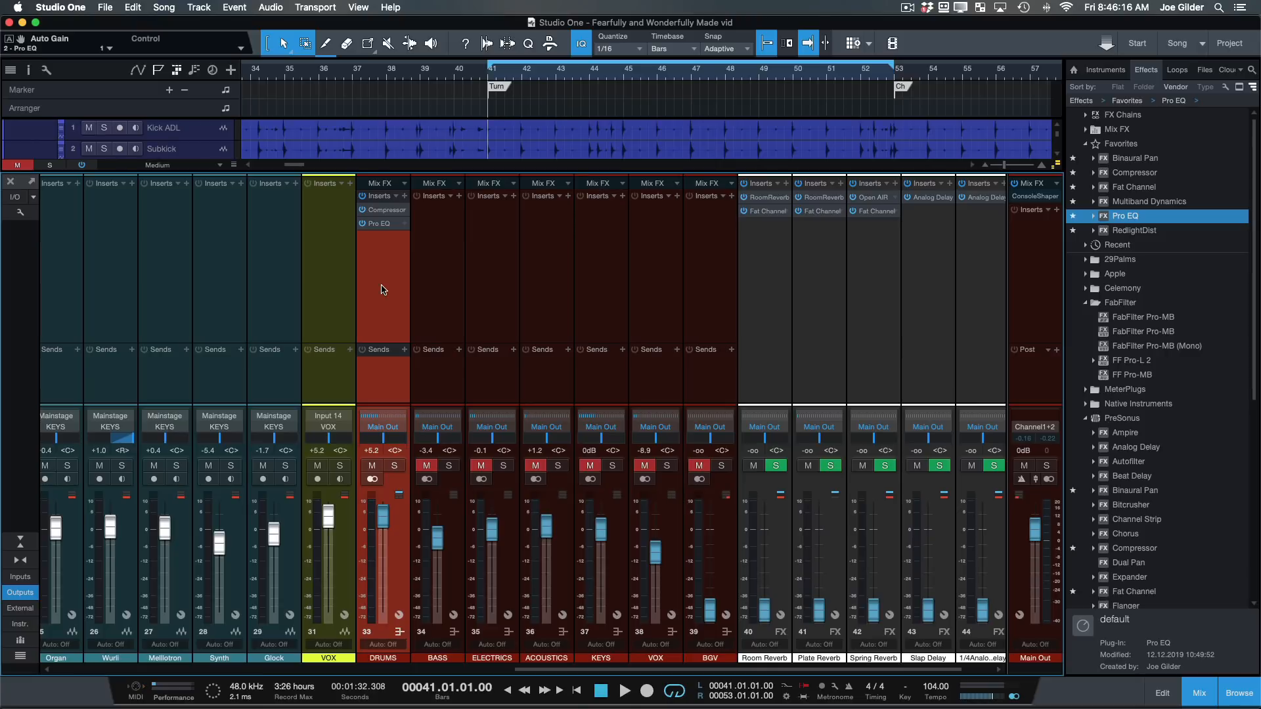
left_click(436, 307)
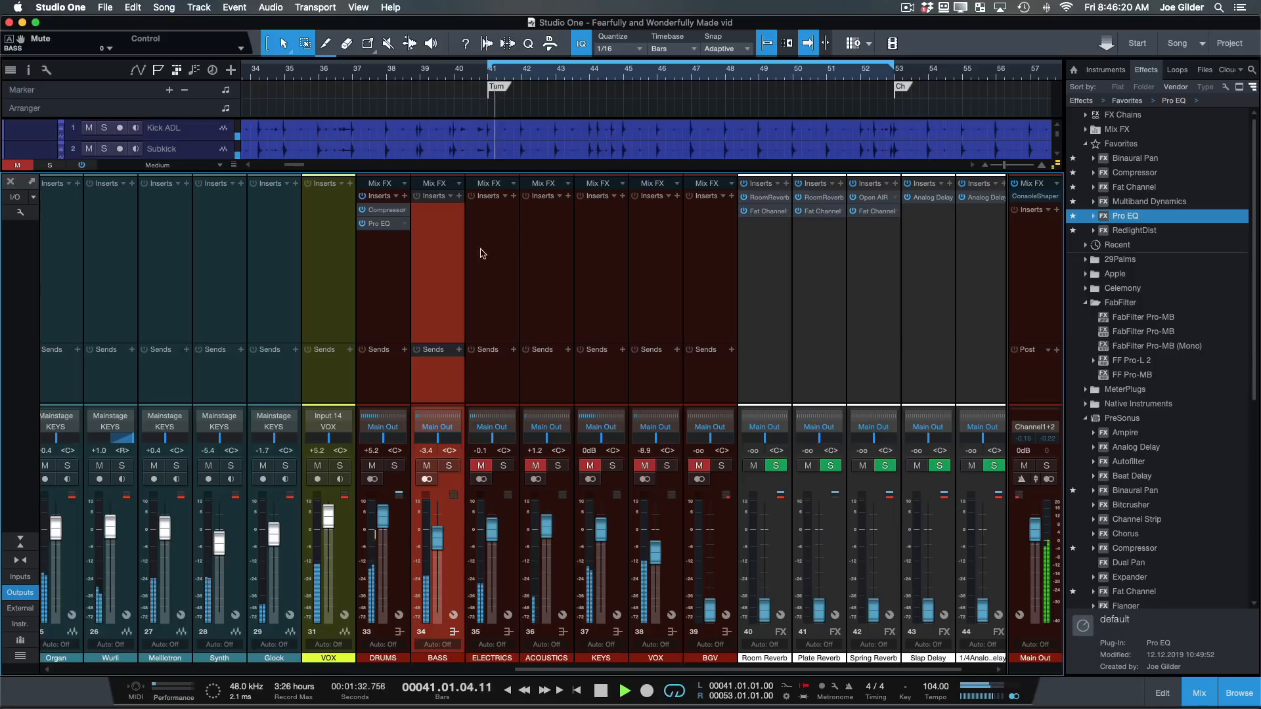
left_click(371, 465)
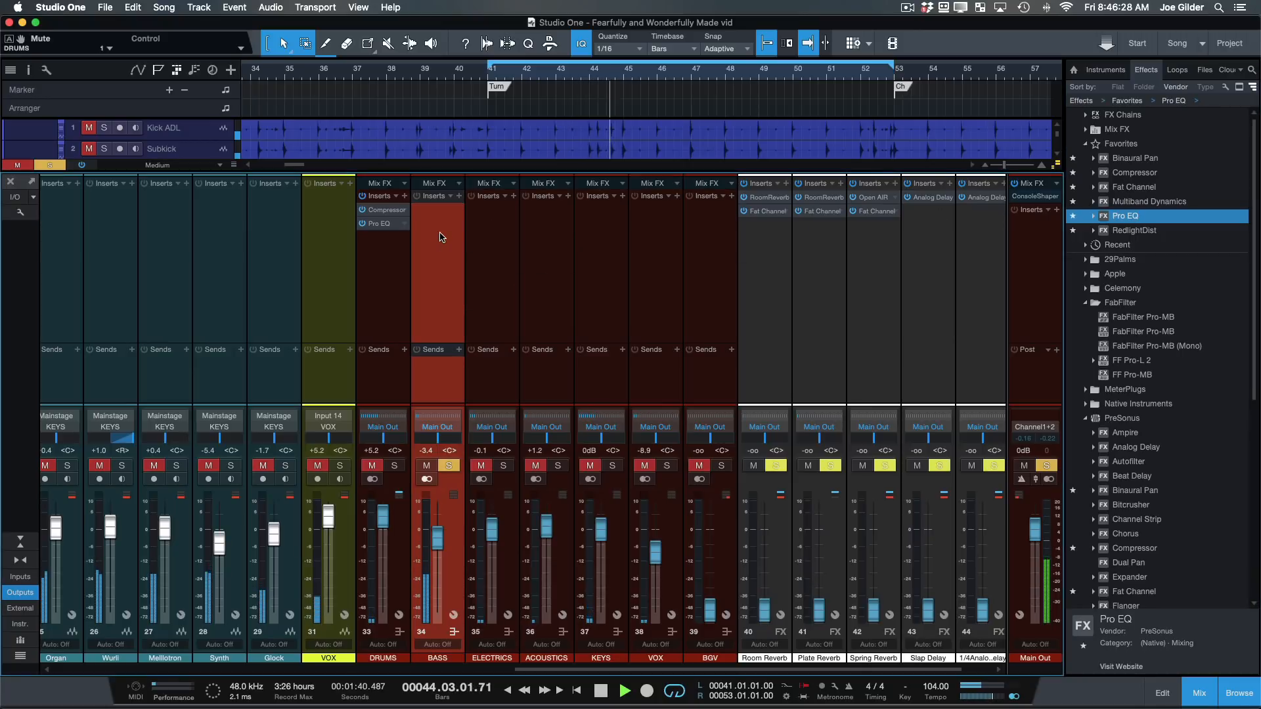
Step: Insert Pro EQ with boosted lows and a much harder Compressor on BASS, then unsolo it
double_click(382, 223)
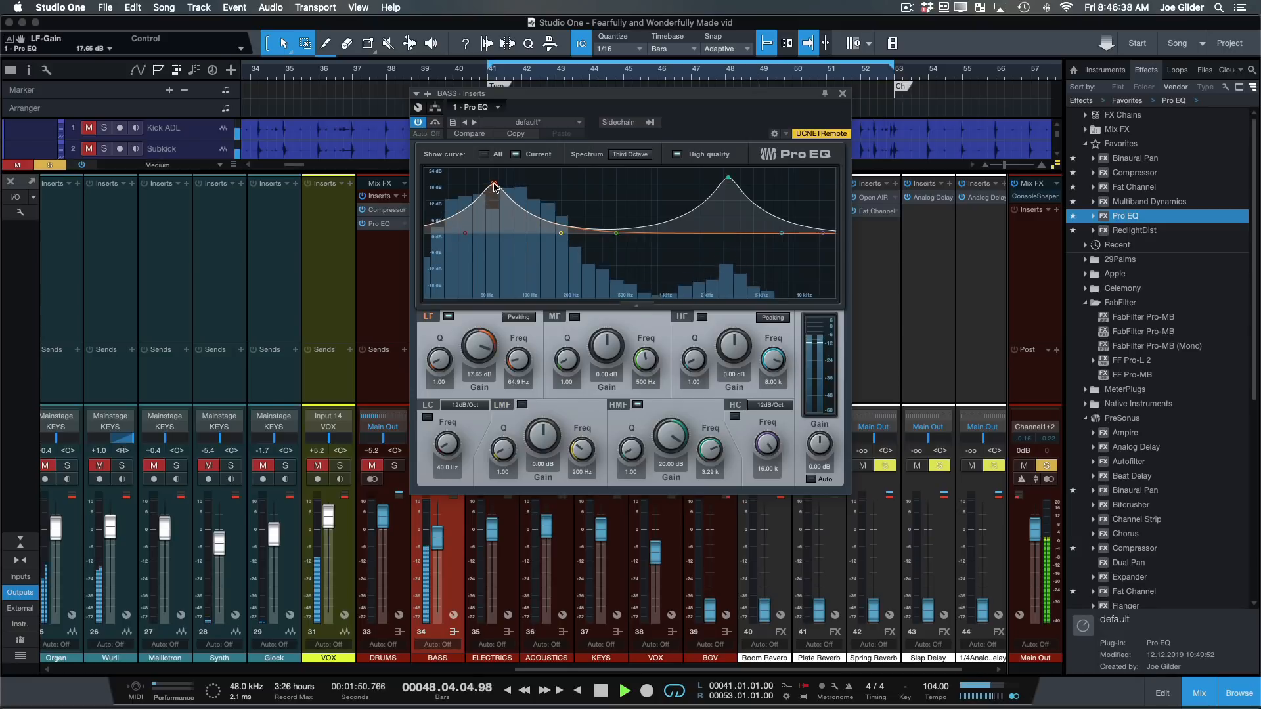
left_click(842, 93)
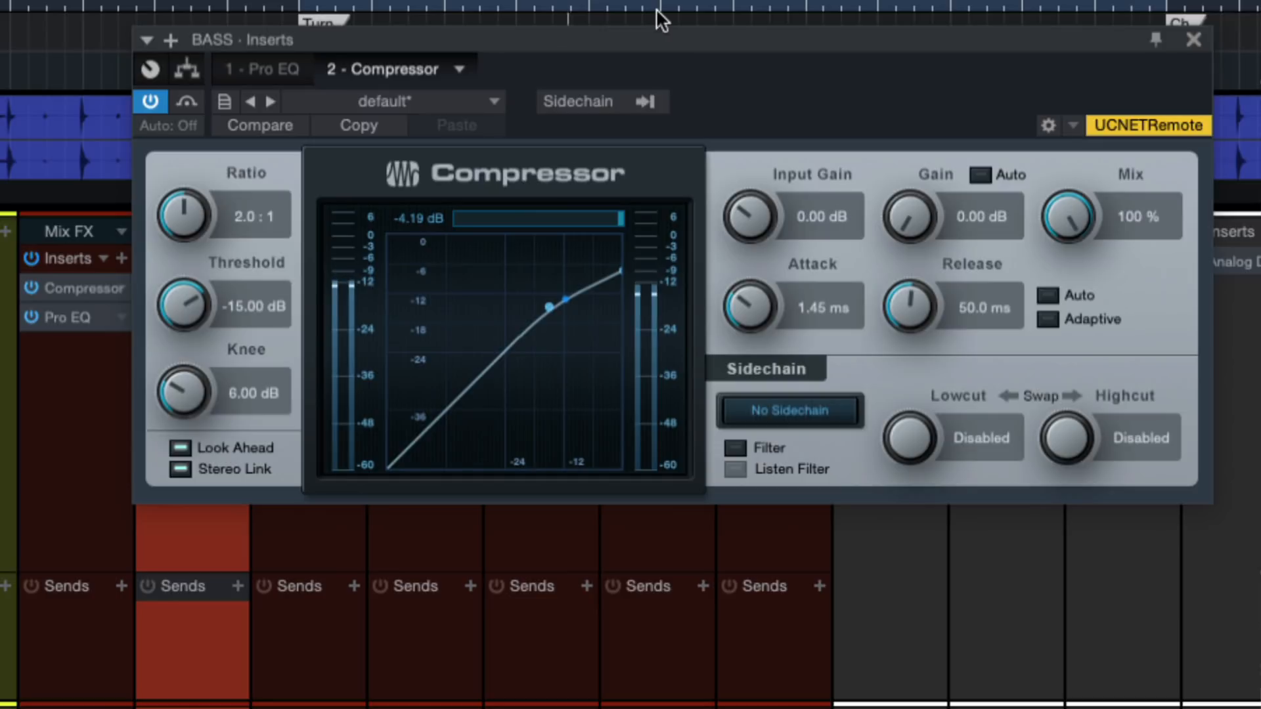
left_click_drag(186, 214, 193, 186)
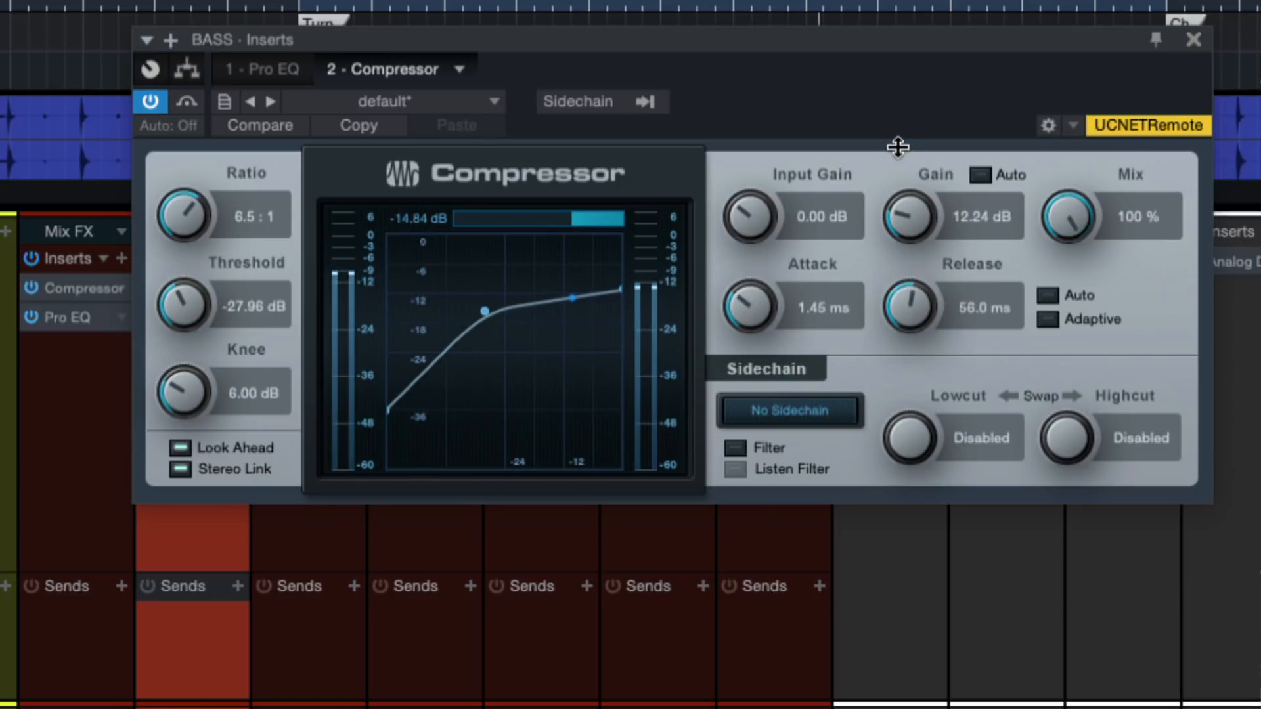
left_click(1194, 39)
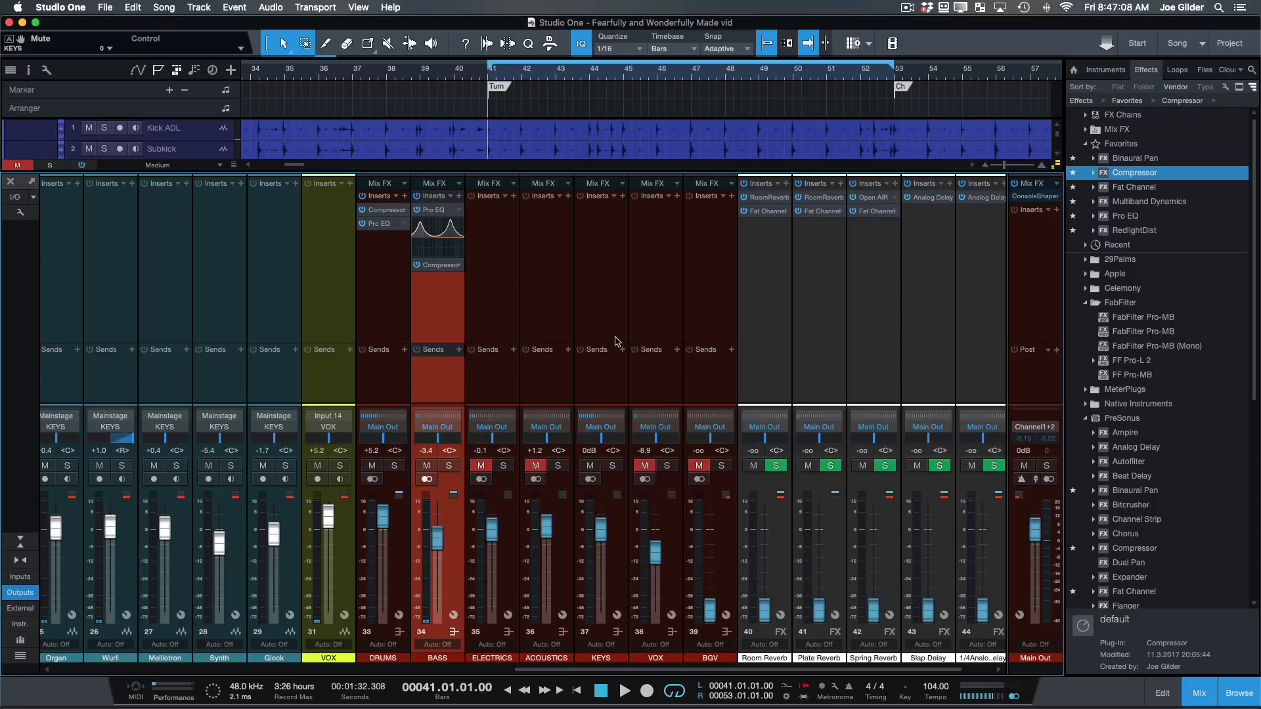
Step: Insert Pro EQ on the KEYS channel and raise its HF band gain strongly
left_click(625, 689)
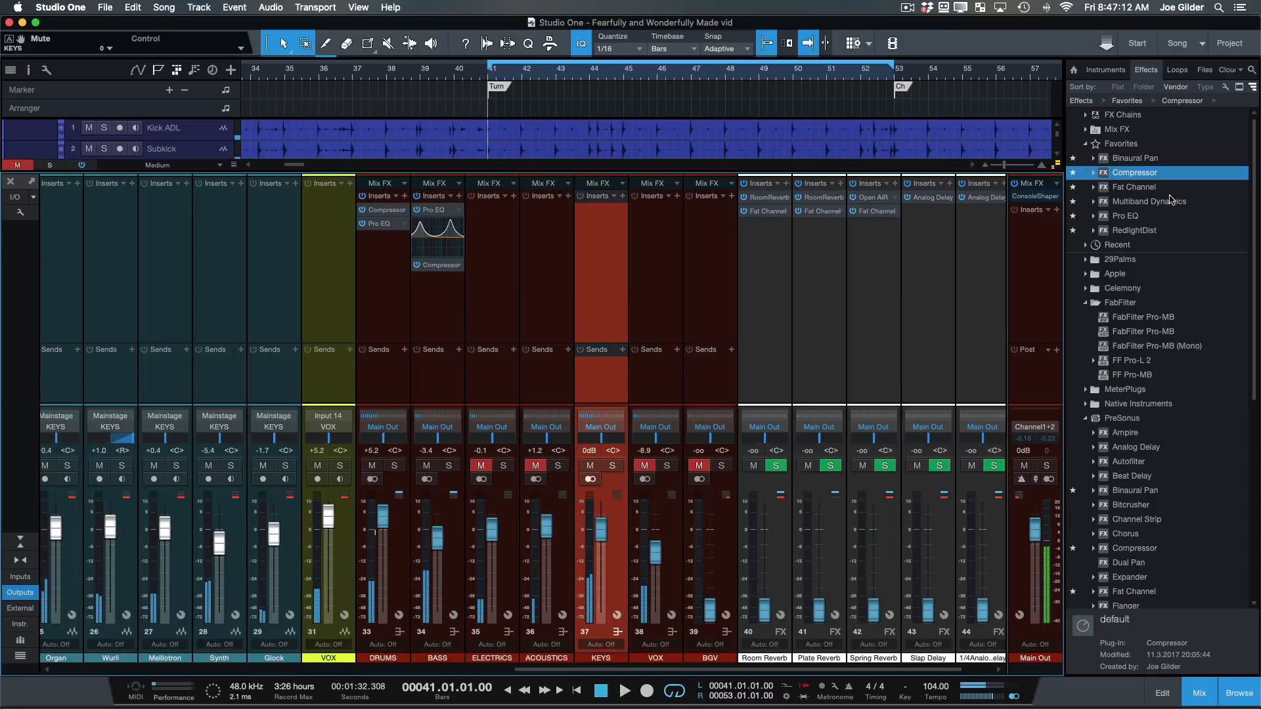
double_click(384, 223)
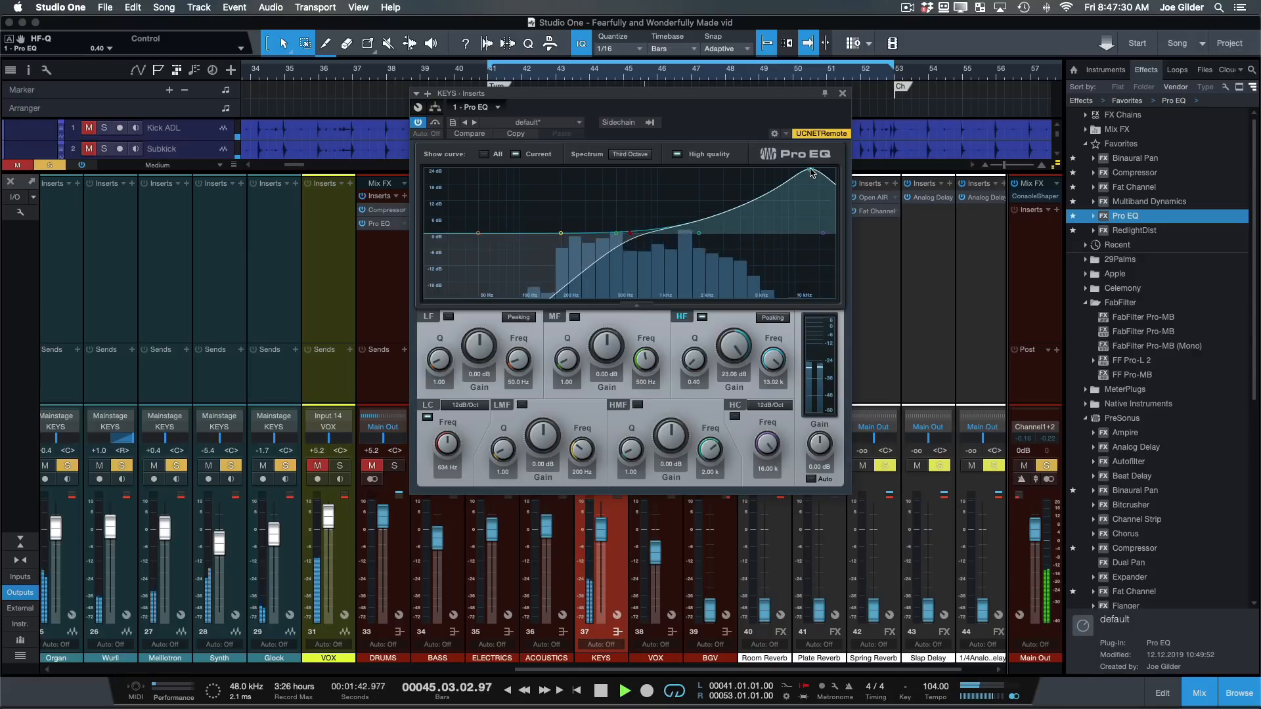
left_click(842, 93)
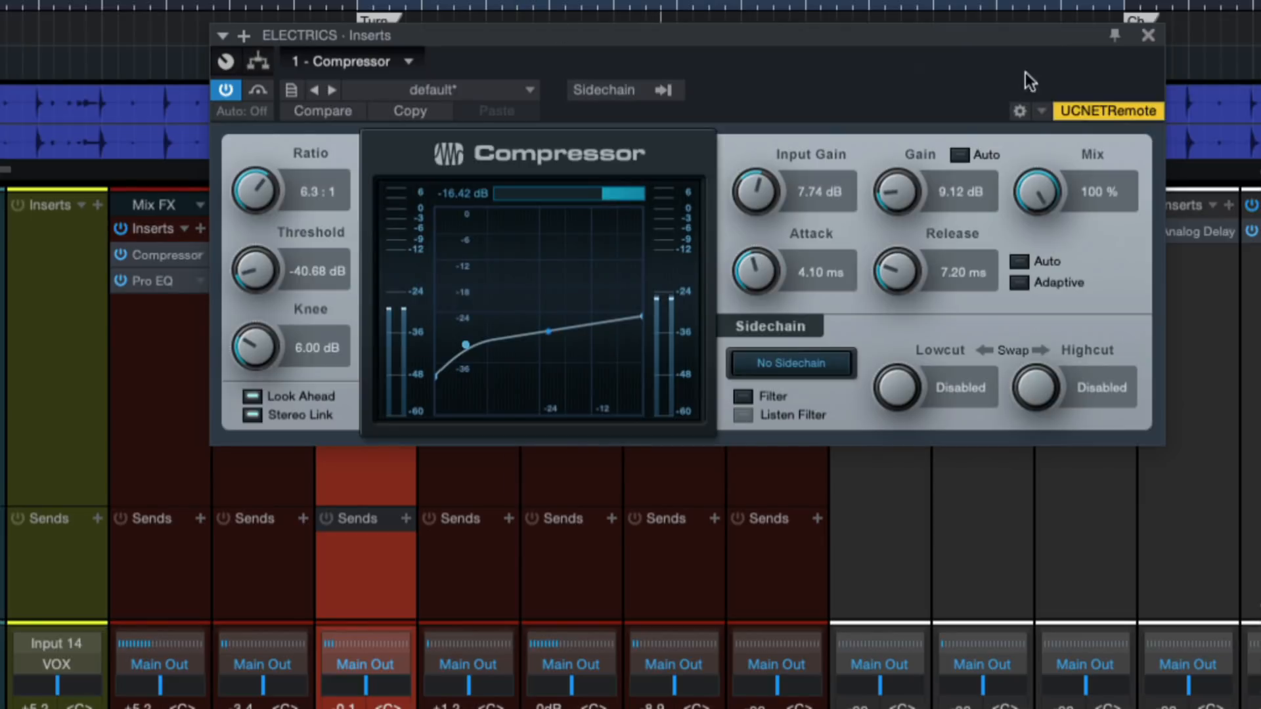
Step: Compress ELECTRICS at about 6.3:1 with low threshold, boost HMF in Pro EQ, and close it
left_click(1148, 35)
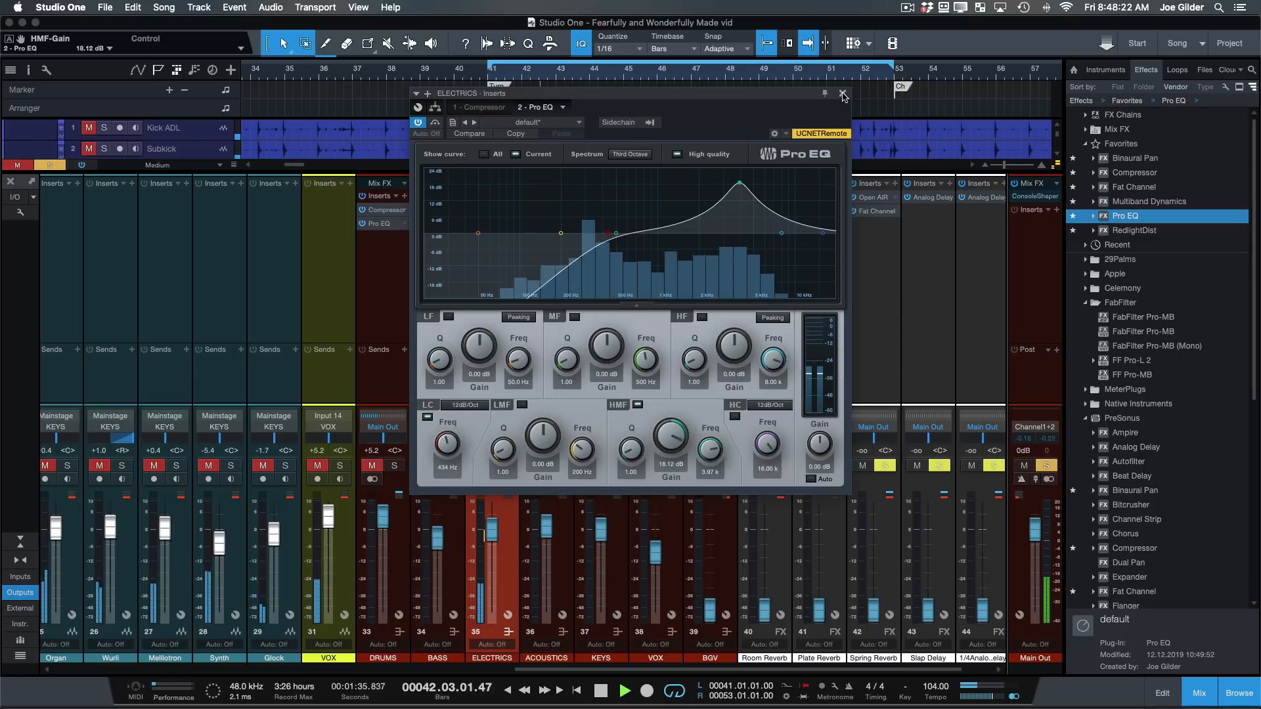
left_click(842, 95)
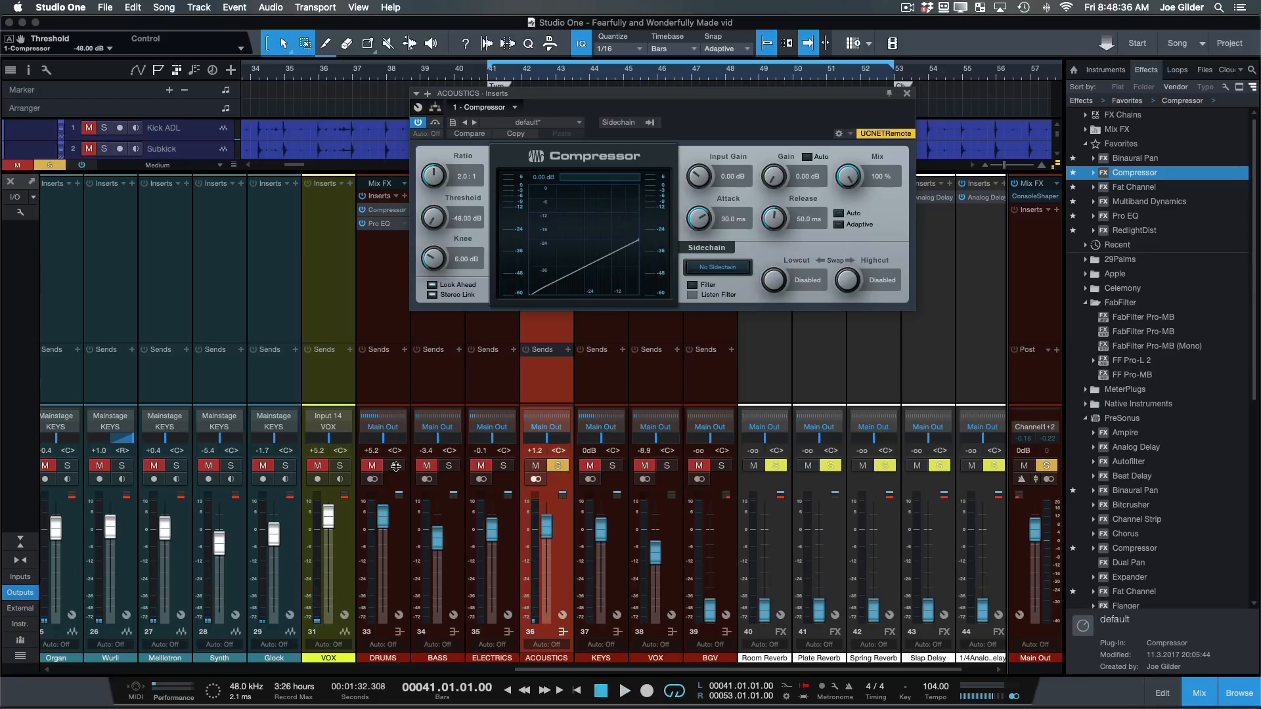
Step: Compress ACOUSTICS, boost around 7 kHz with a low cut in Pro EQ, and close it
left_click(626, 690)
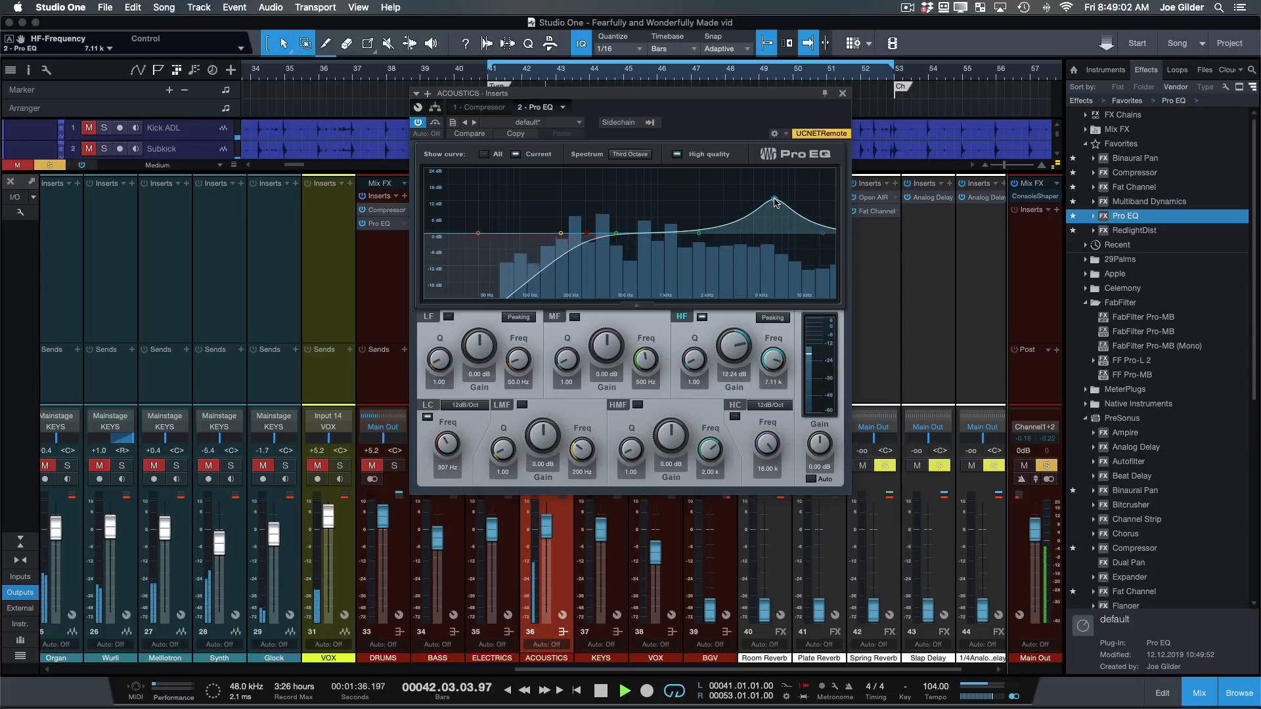
left_click(841, 93)
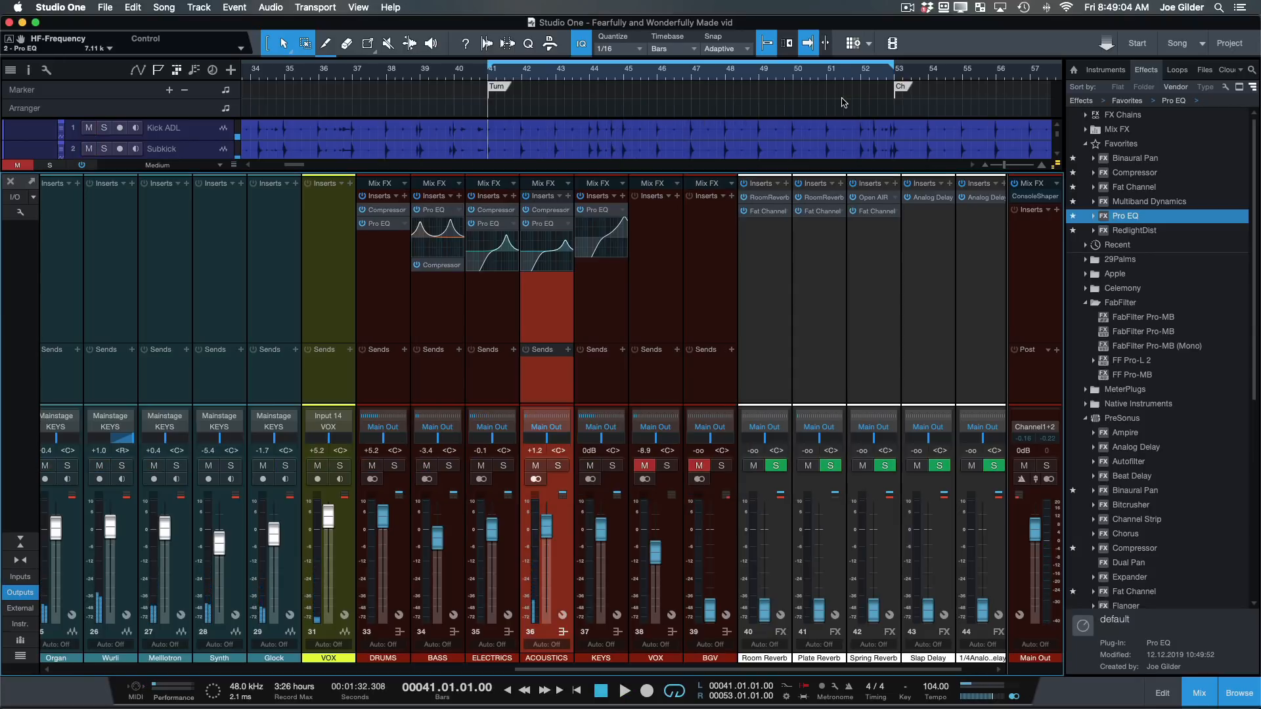
left_click(625, 689)
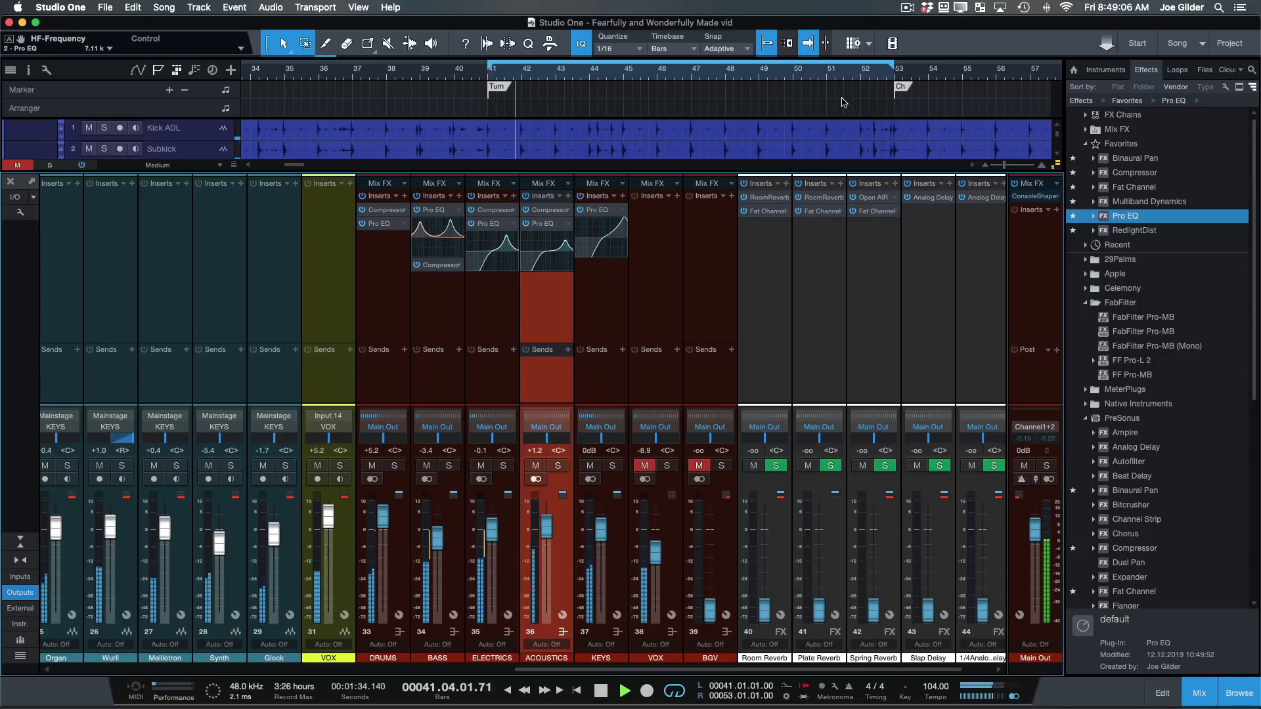
mouse_move(622, 298)
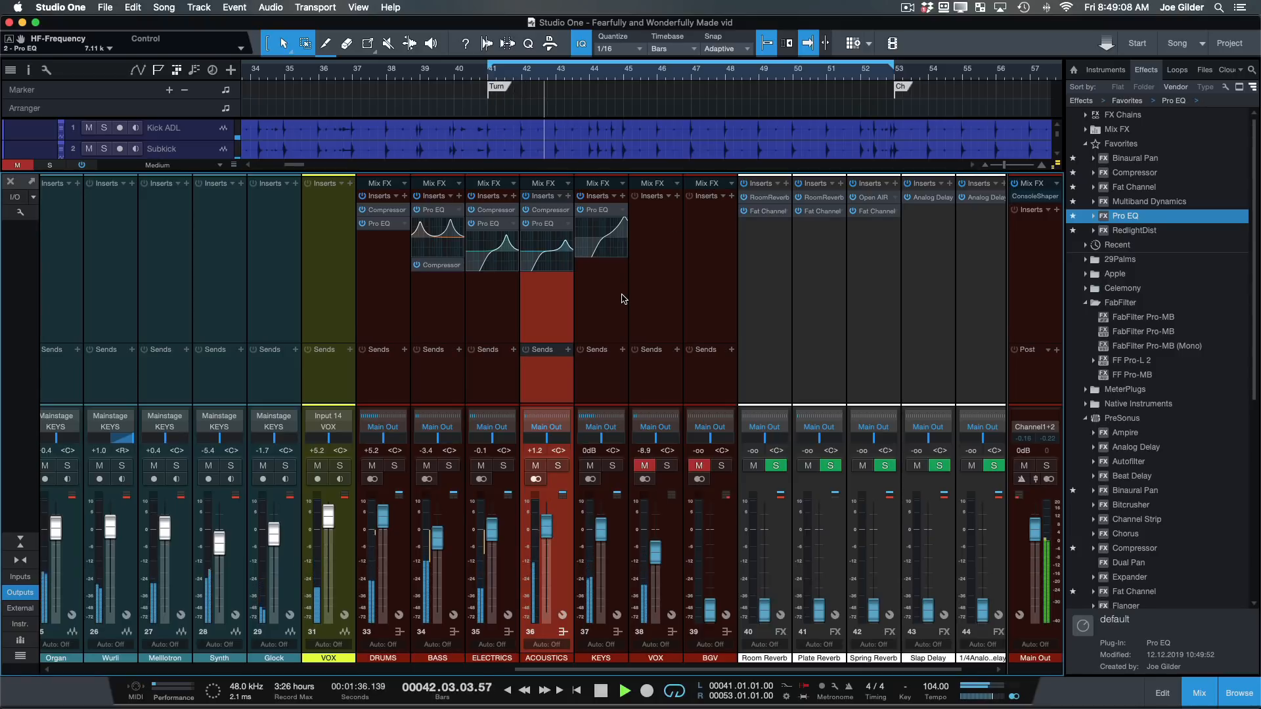
left_click(643, 465)
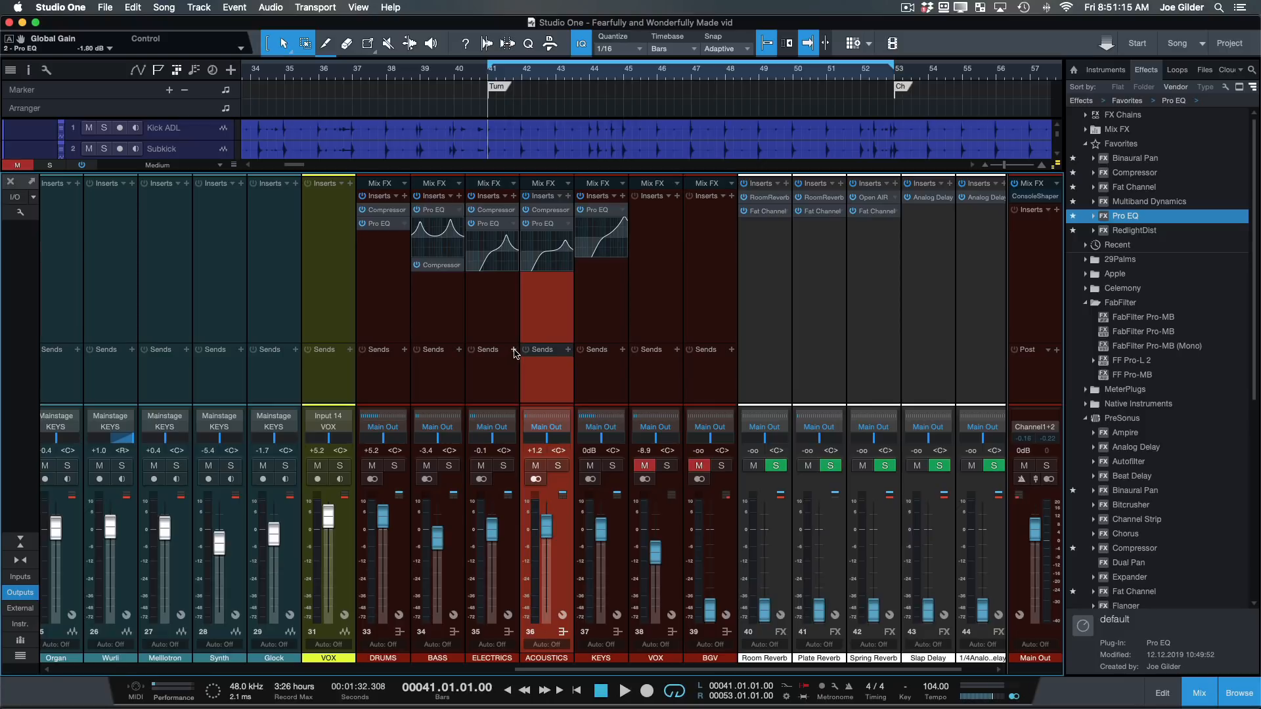
Step: Add a Plate Reverb send on ELECTRICS, set its level, and adjust the reverb return fader
left_click(540, 349)
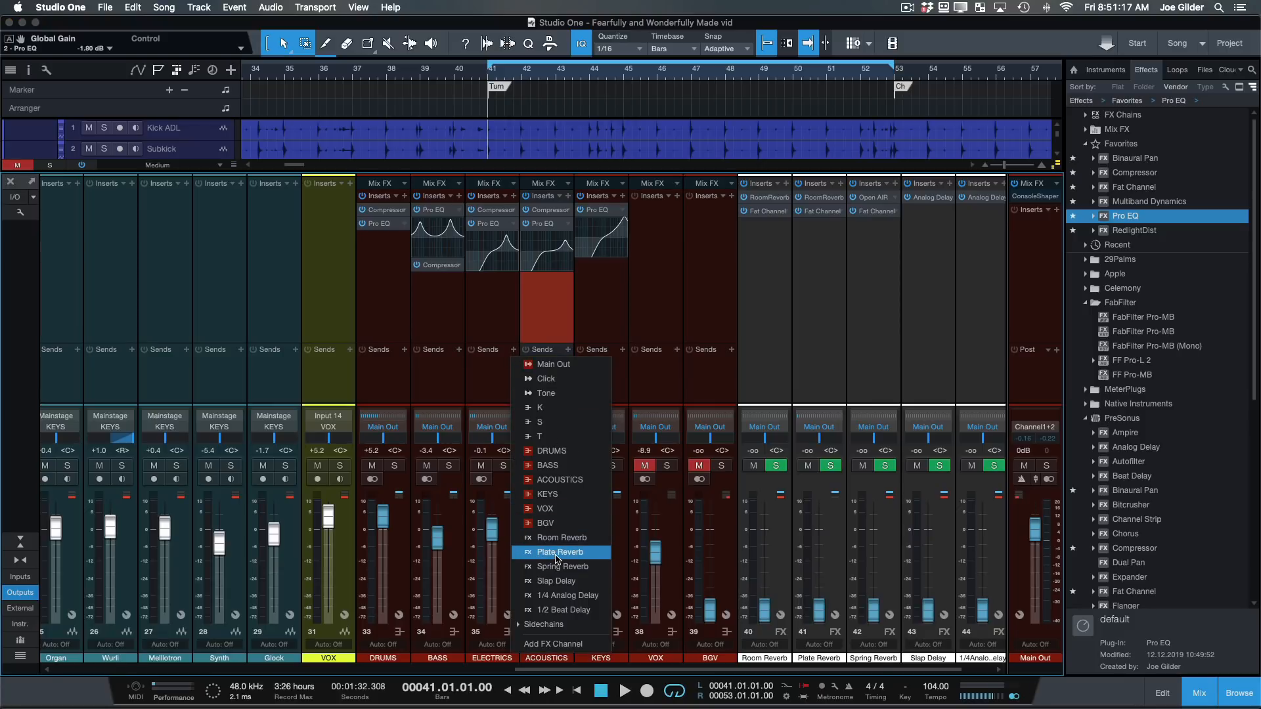
left_click(563, 552)
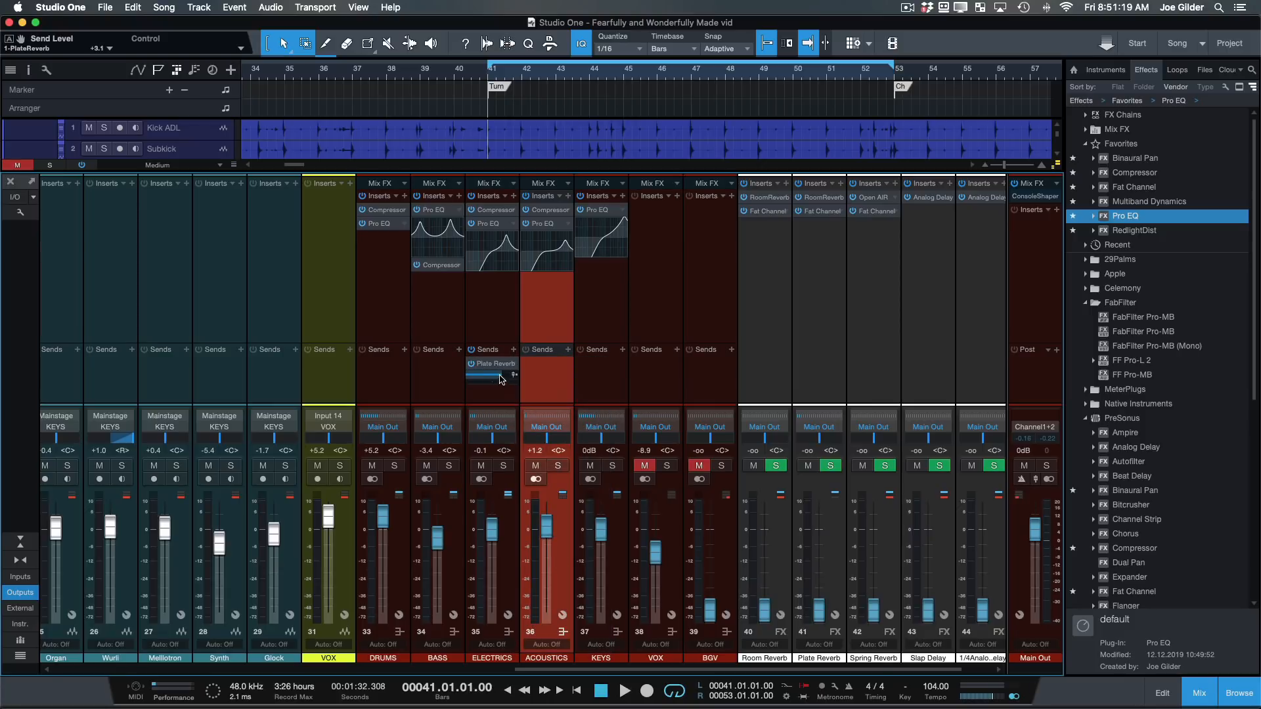
left_click(625, 690)
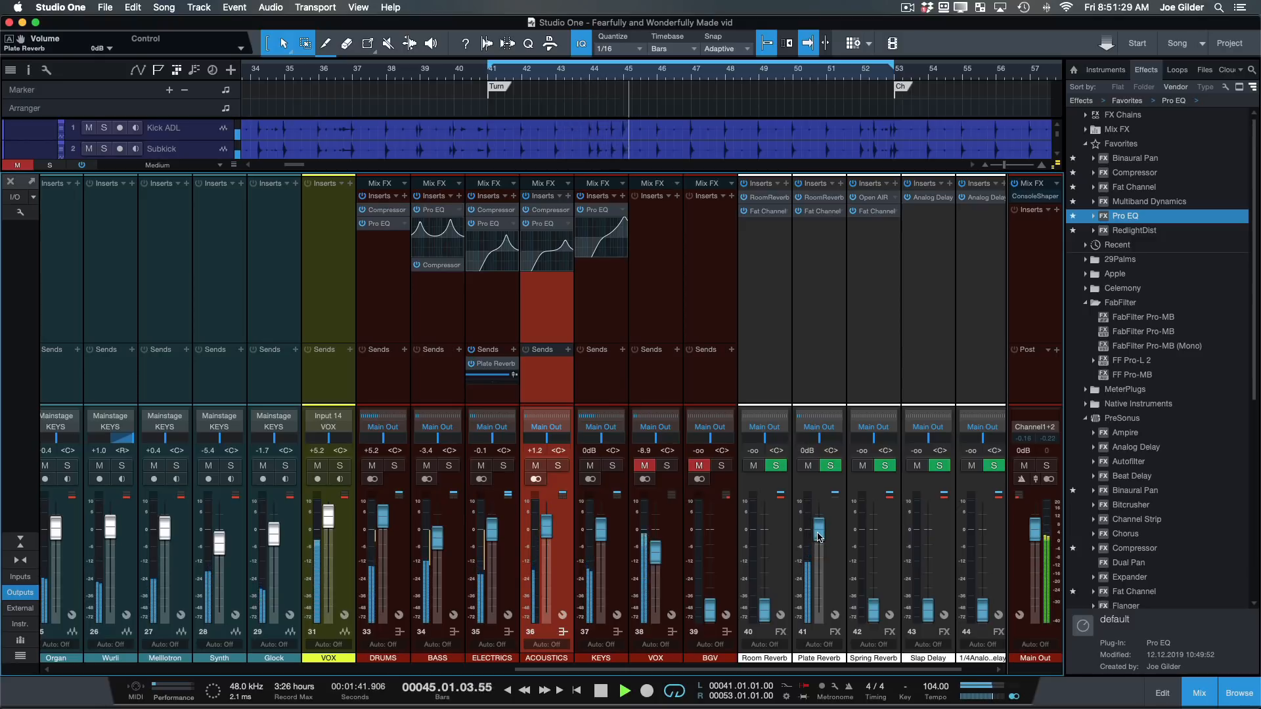
left_click(599, 689)
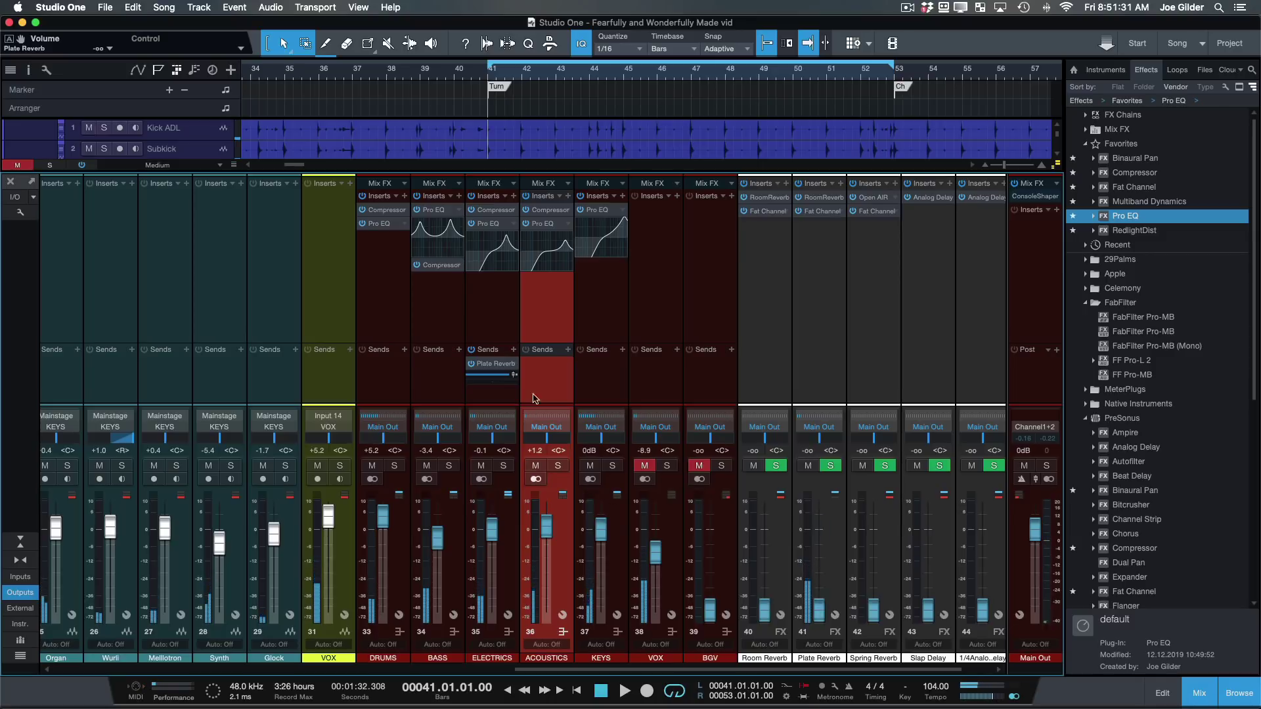